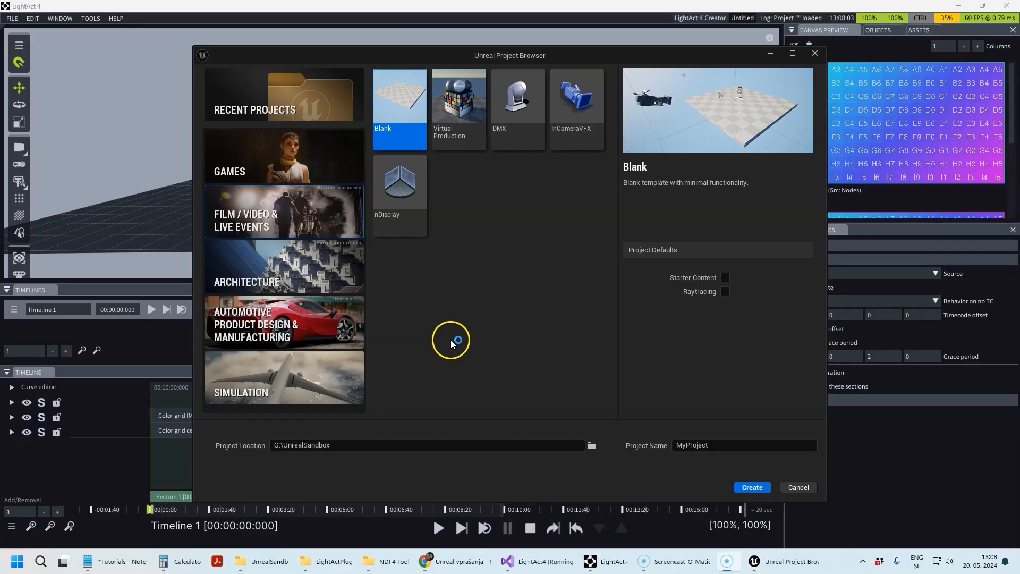
mouse_move(457, 335)
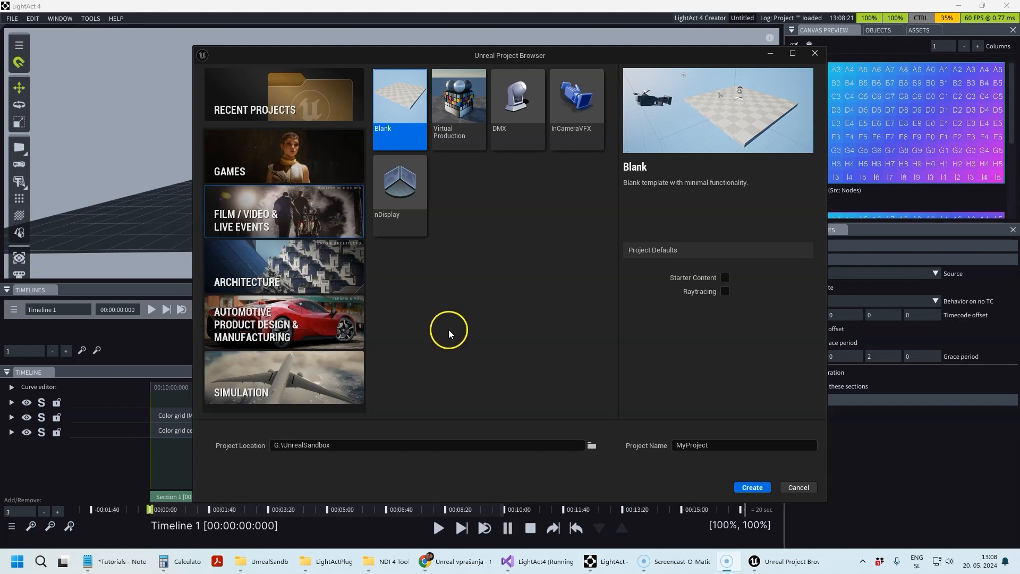
mouse_move(416, 337)
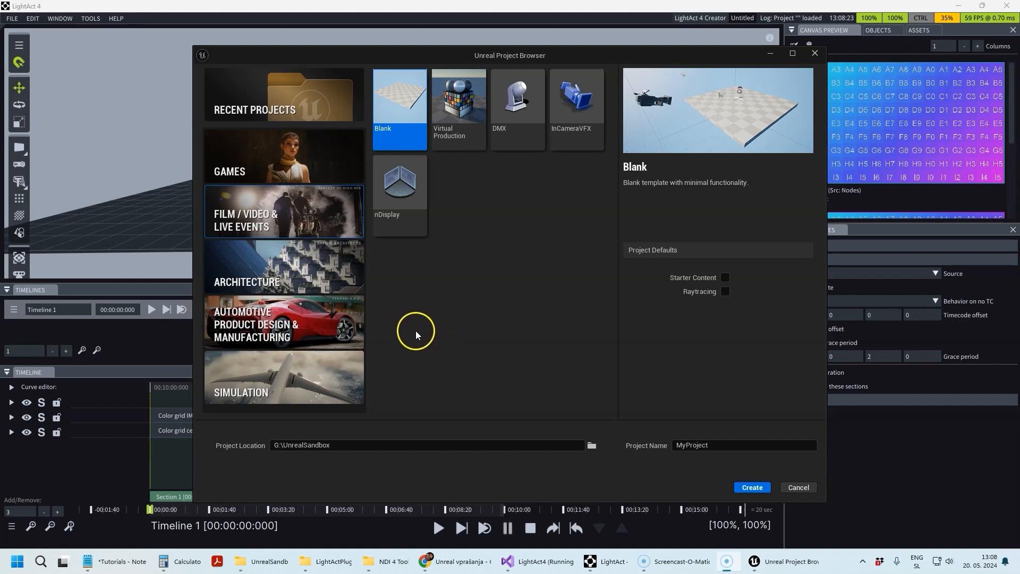
mouse_move(429, 285)
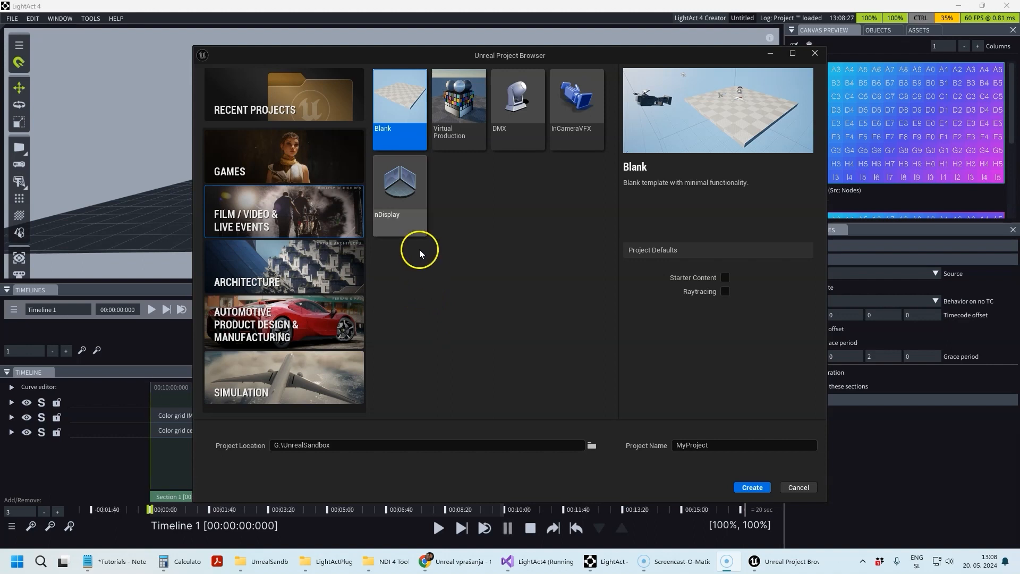
Step: Create the nDisplay541 project from the nDisplay template in G:\UnrealSandbox
left_click(400, 184)
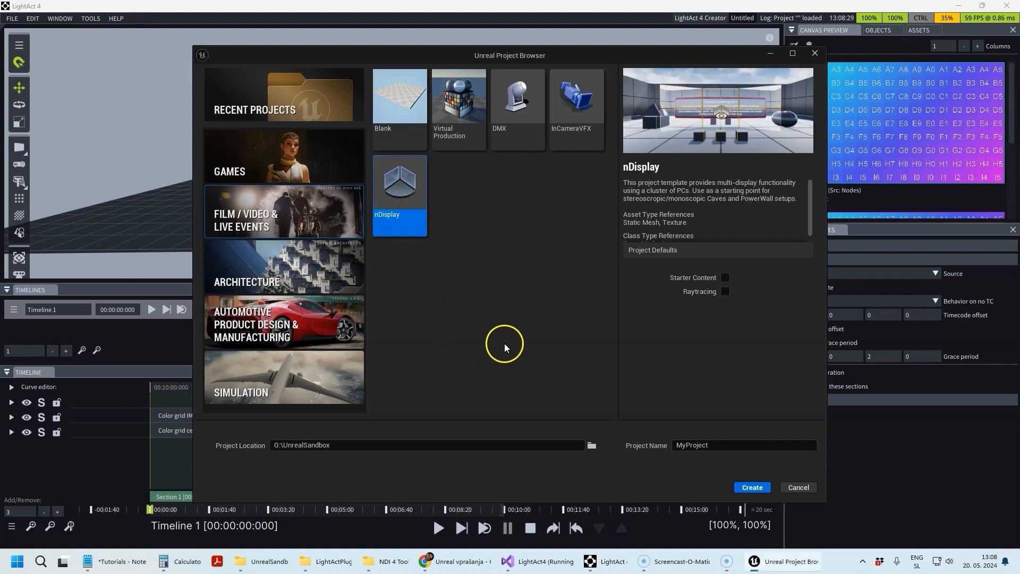
mouse_move(514, 359)
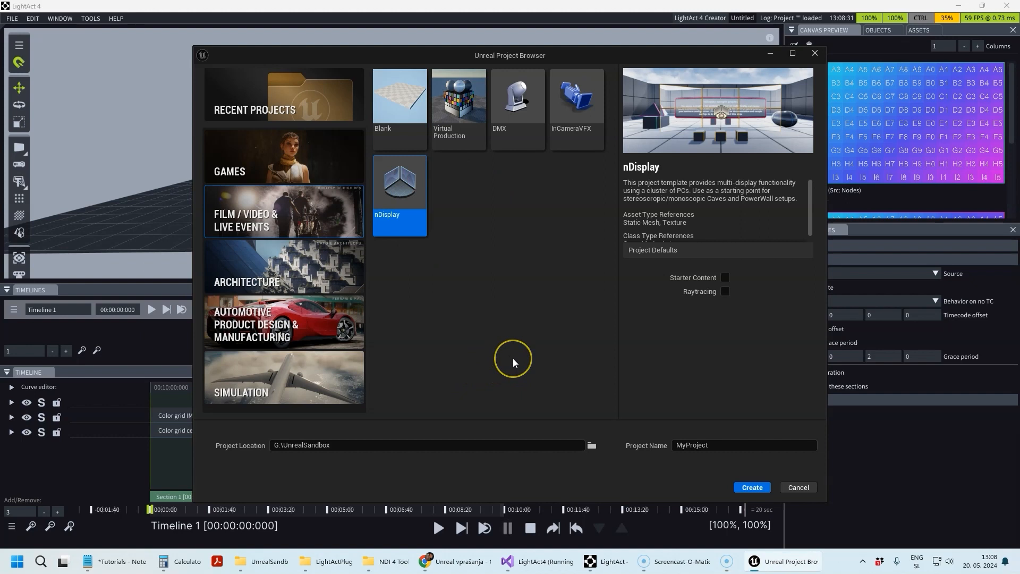
mouse_move(435, 154)
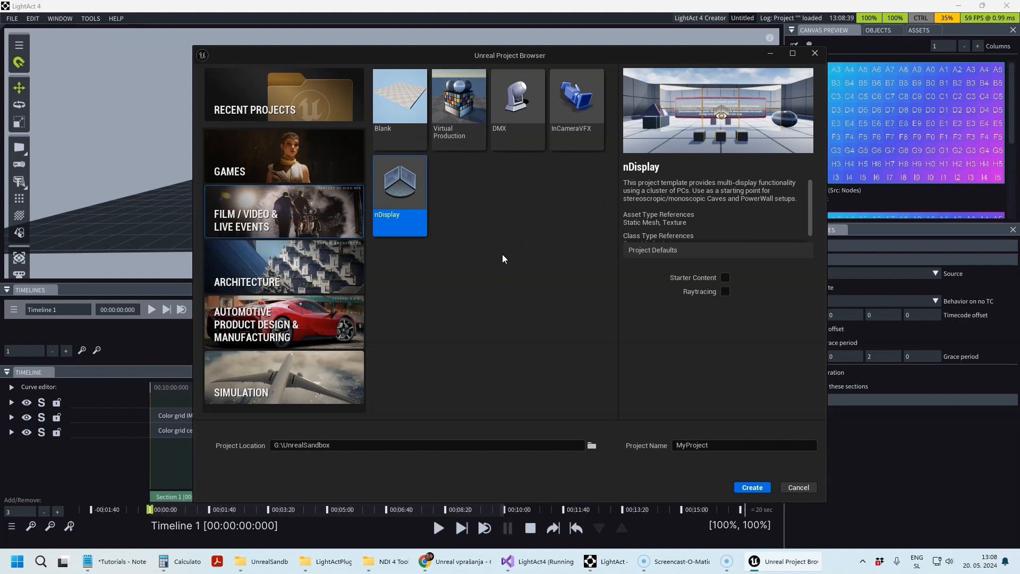
mouse_move(448, 229)
type("n")
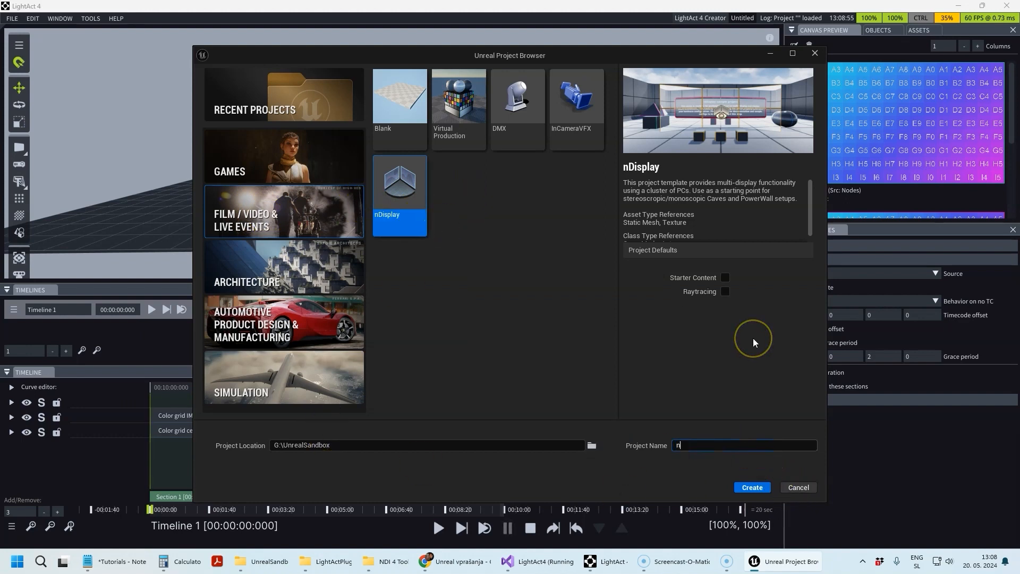
type("Display")
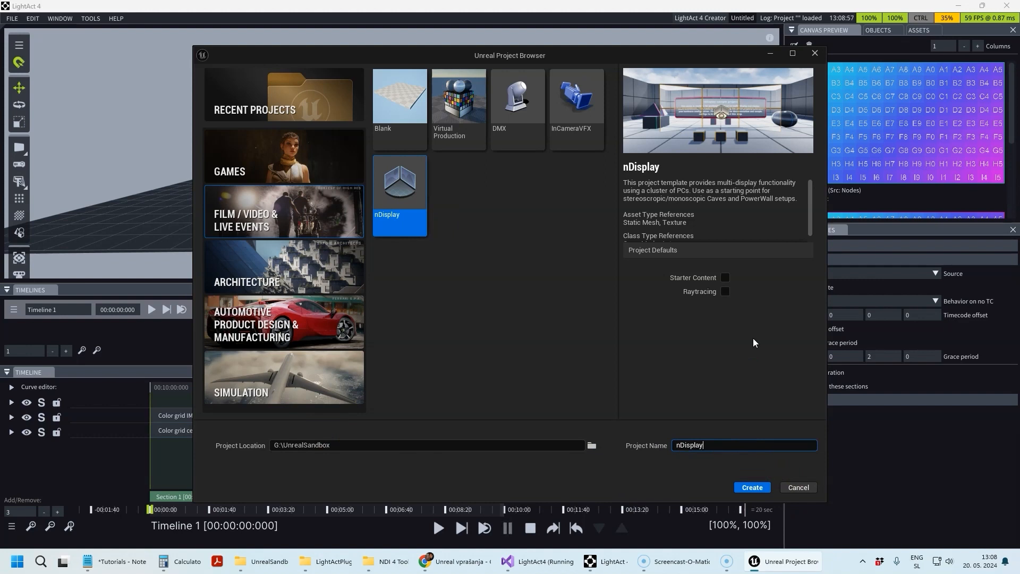
type("541")
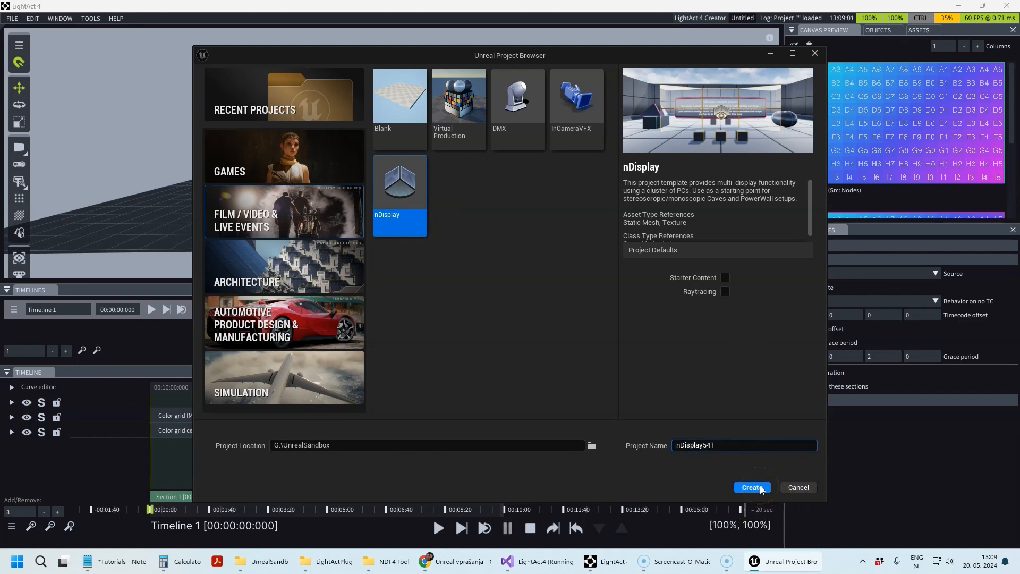
left_click(752, 487)
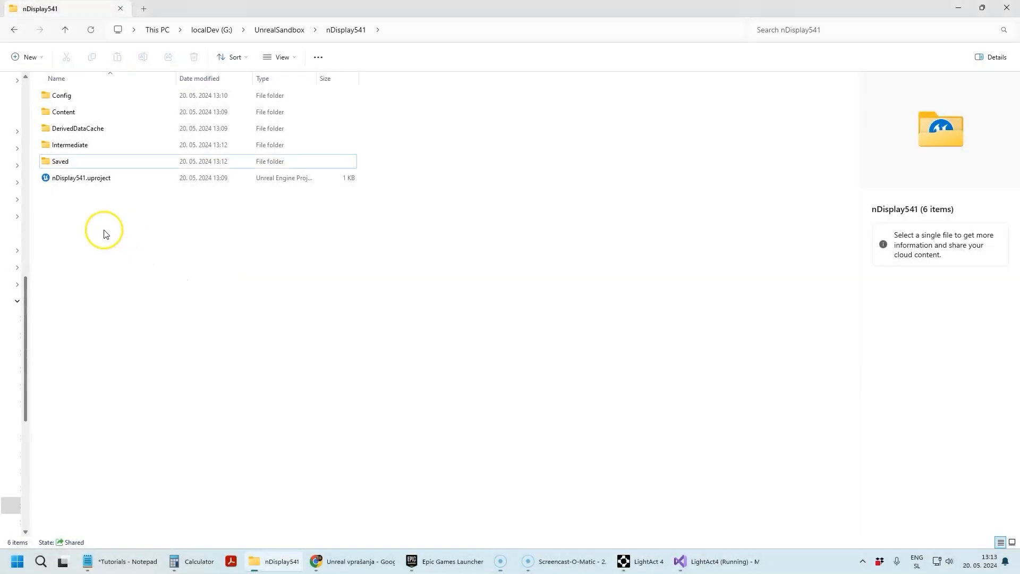
Step: Add a folder named Plugins inside the nDisplay541 project folder and open it
right_click(104, 233)
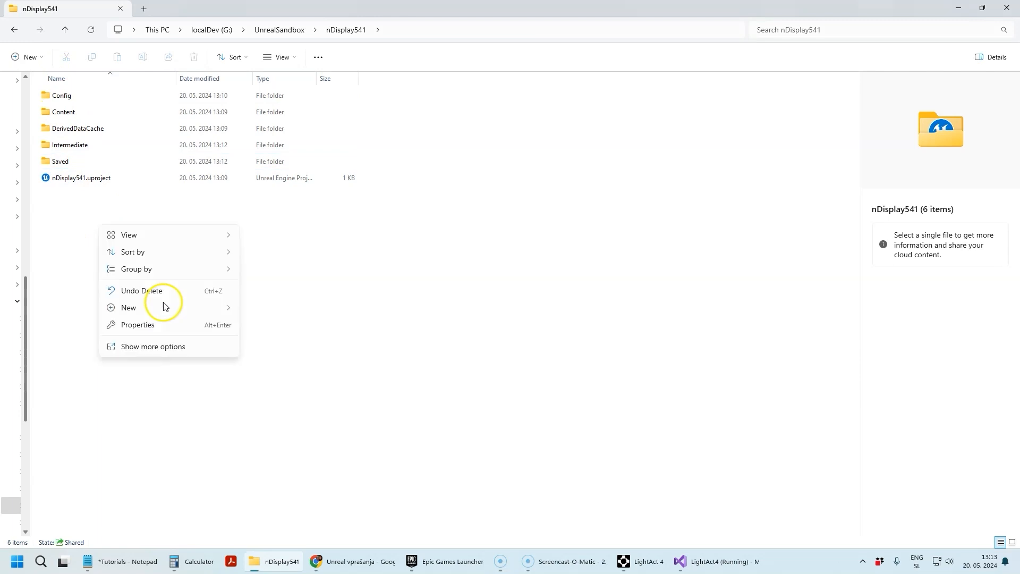
left_click(128, 307)
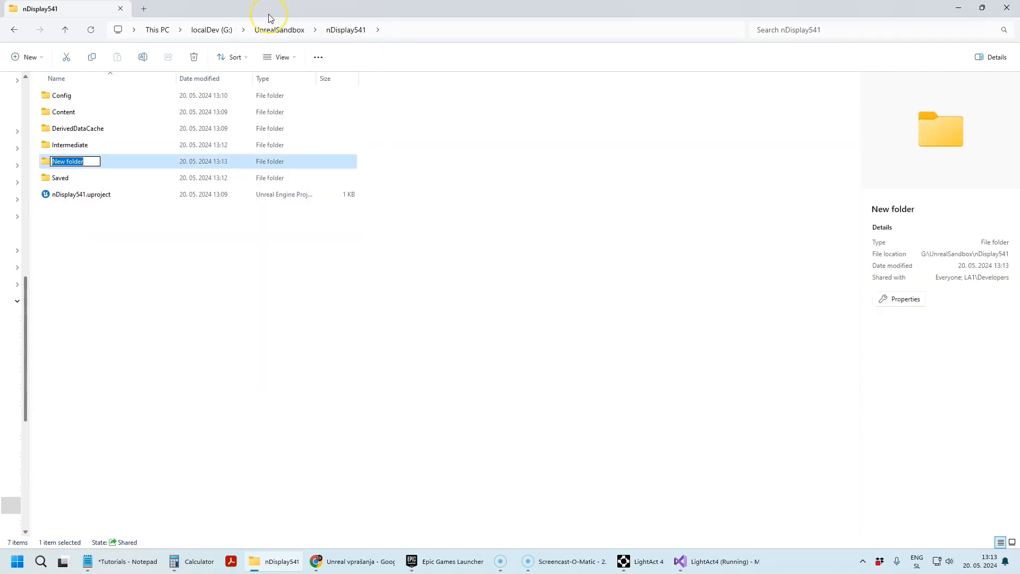
type("Plugins")
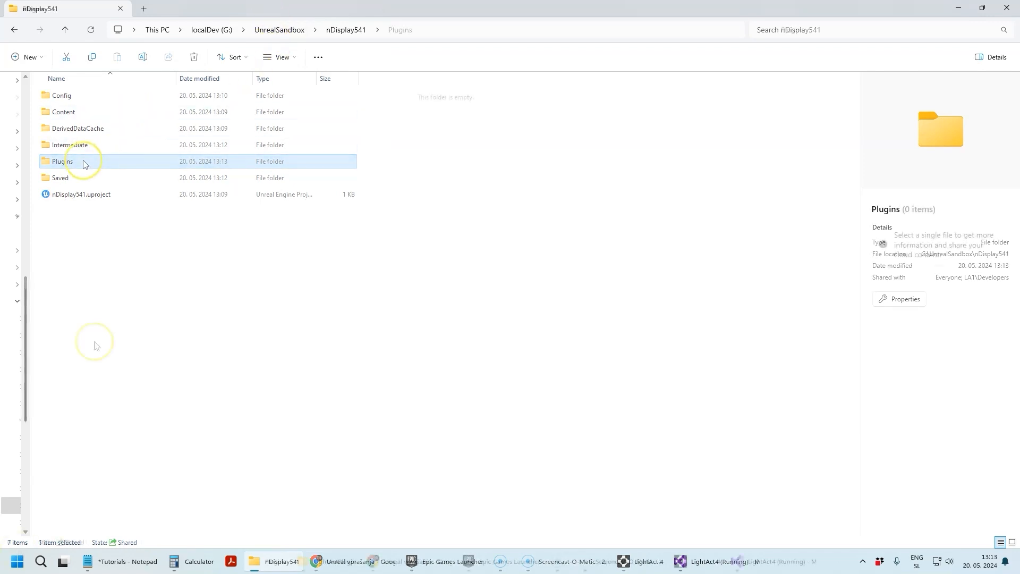
double_click(62, 161)
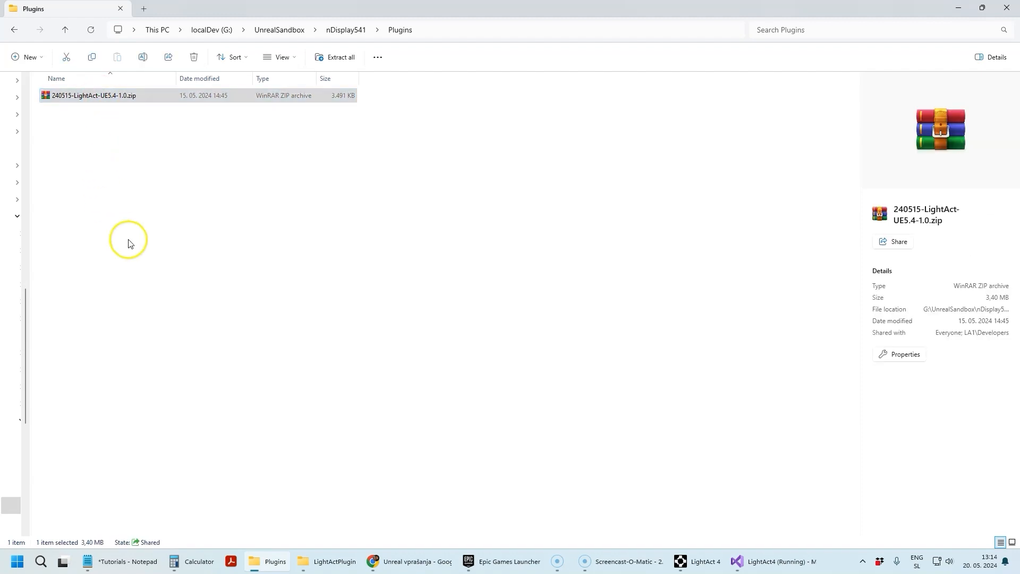
Step: Extract the LightAct plugin zip into the Plugins folder
right_click(90, 95)
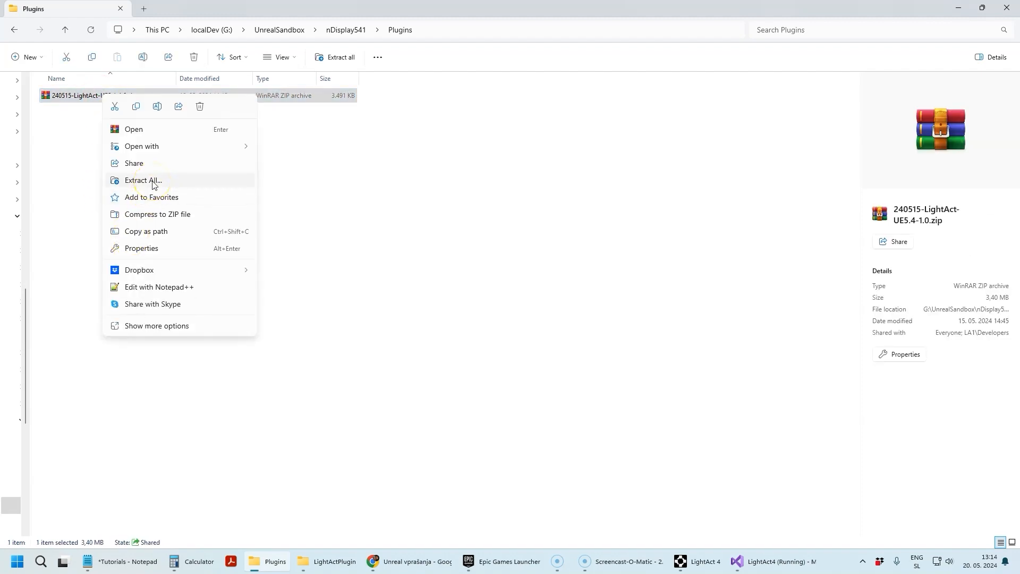
left_click(142, 180)
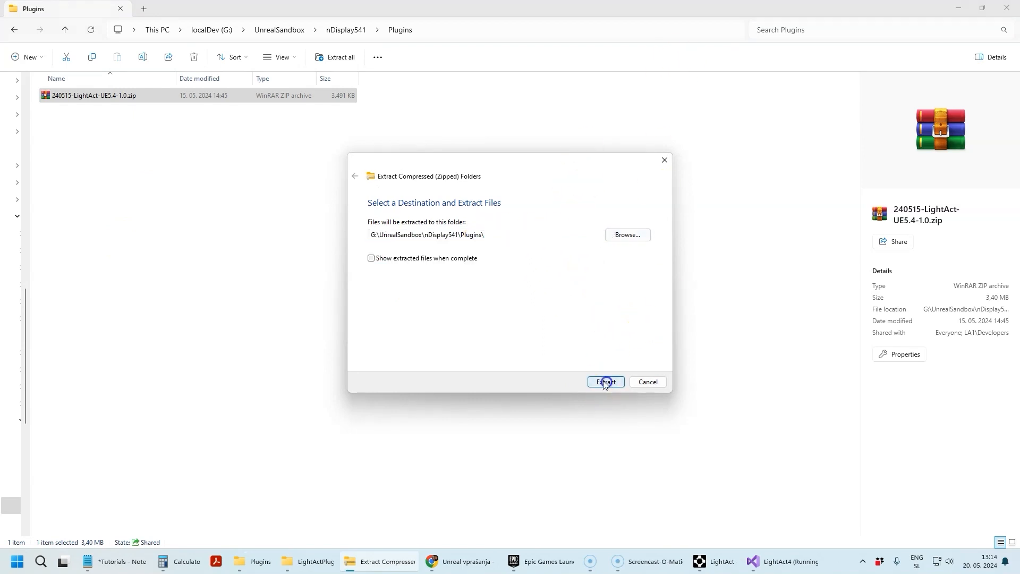
left_click(605, 382)
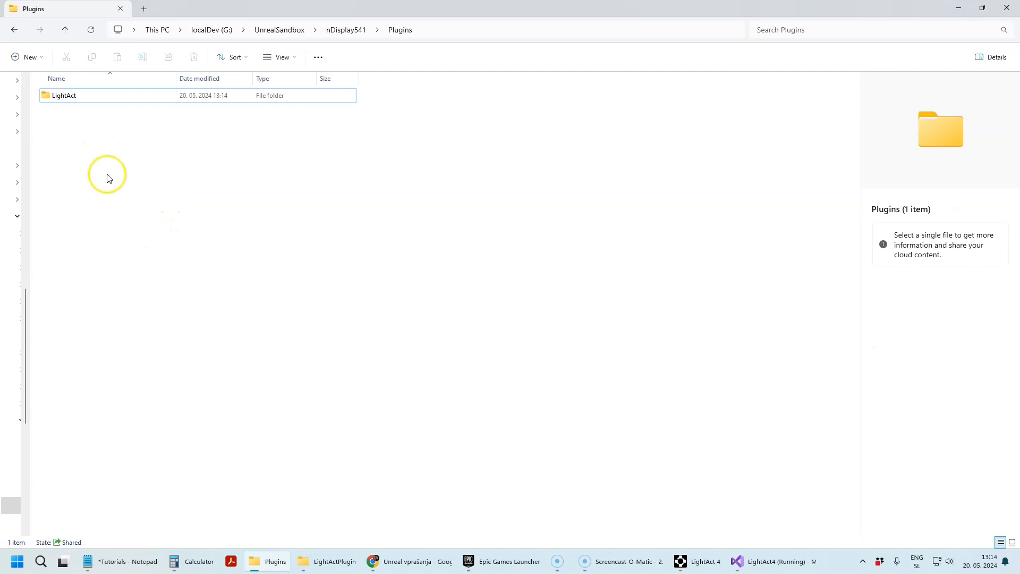
mouse_move(353, 21)
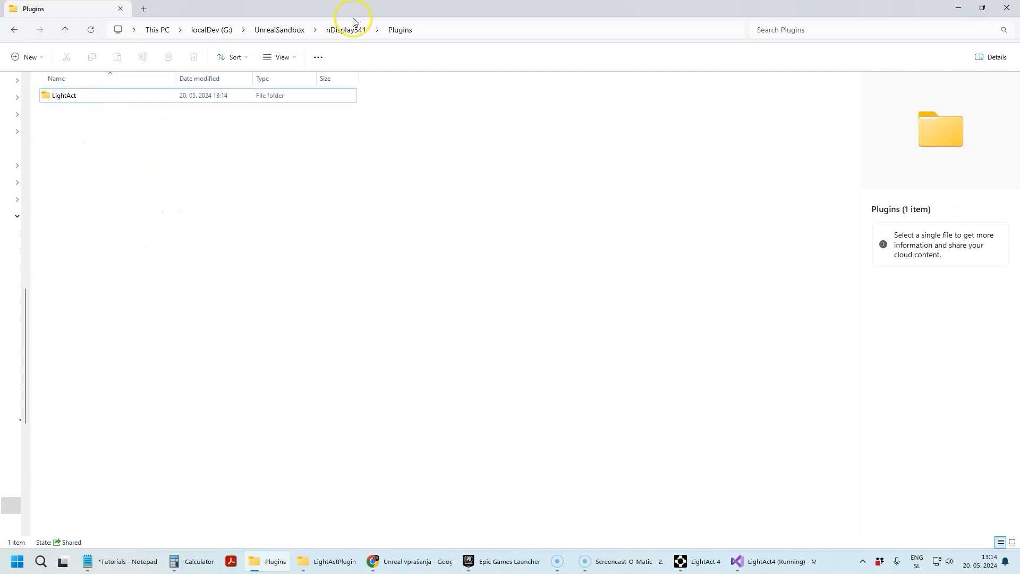
mouse_move(379, 31)
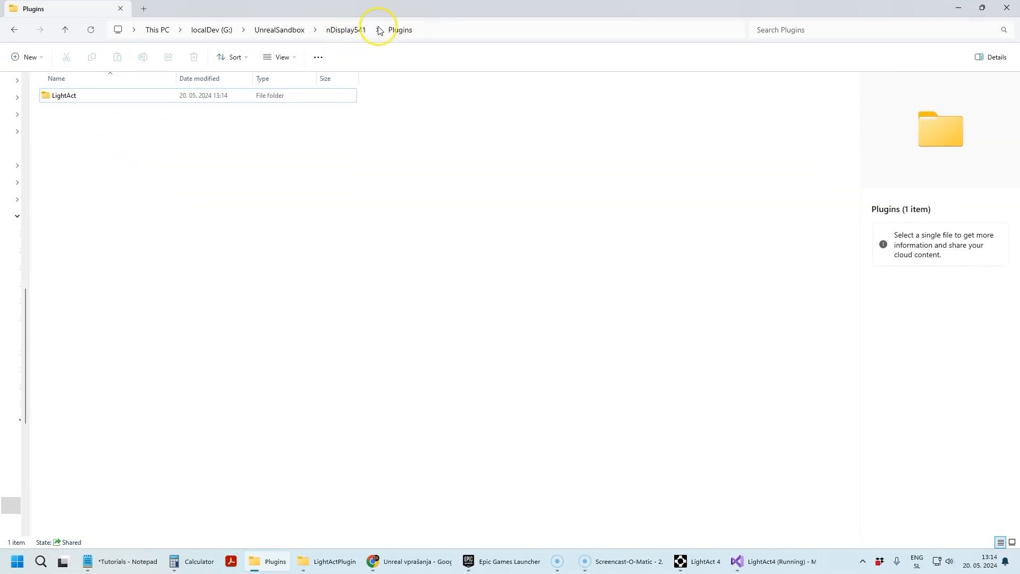
Step: Check LightAct.uplugin in the extracted LightAct folder, then return to nDisplay541
double_click(62, 96)
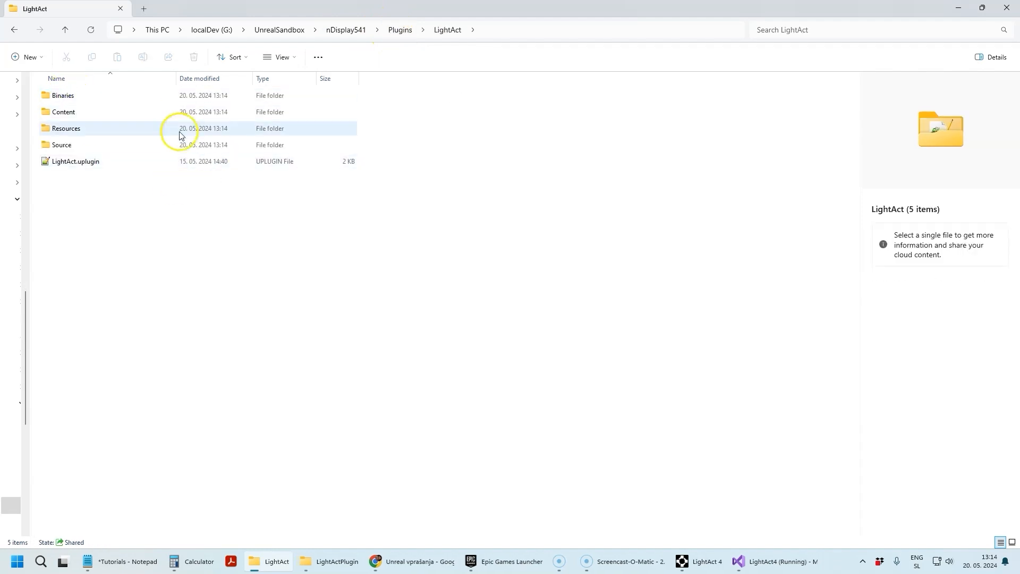
left_click(76, 161)
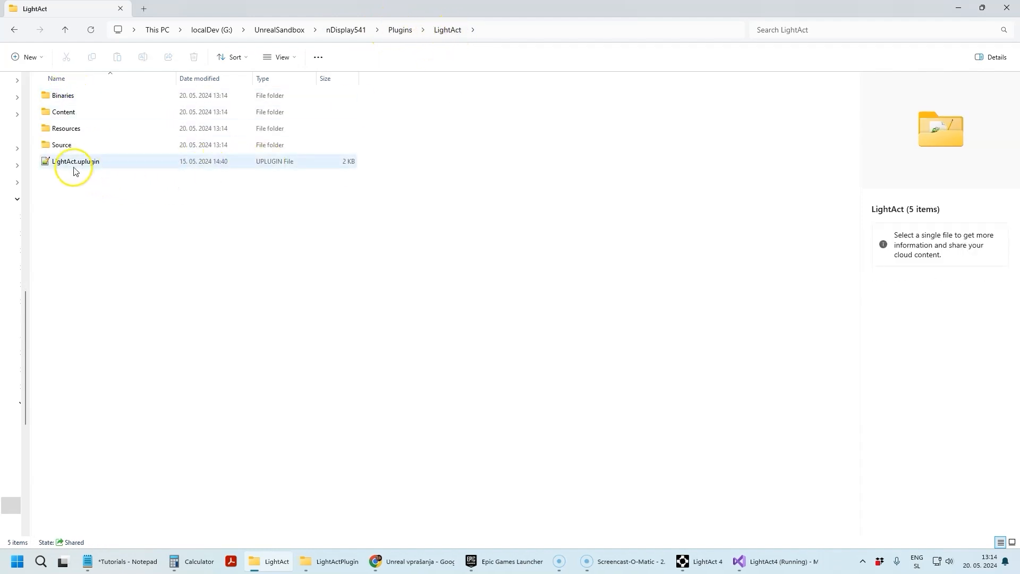
left_click(74, 161)
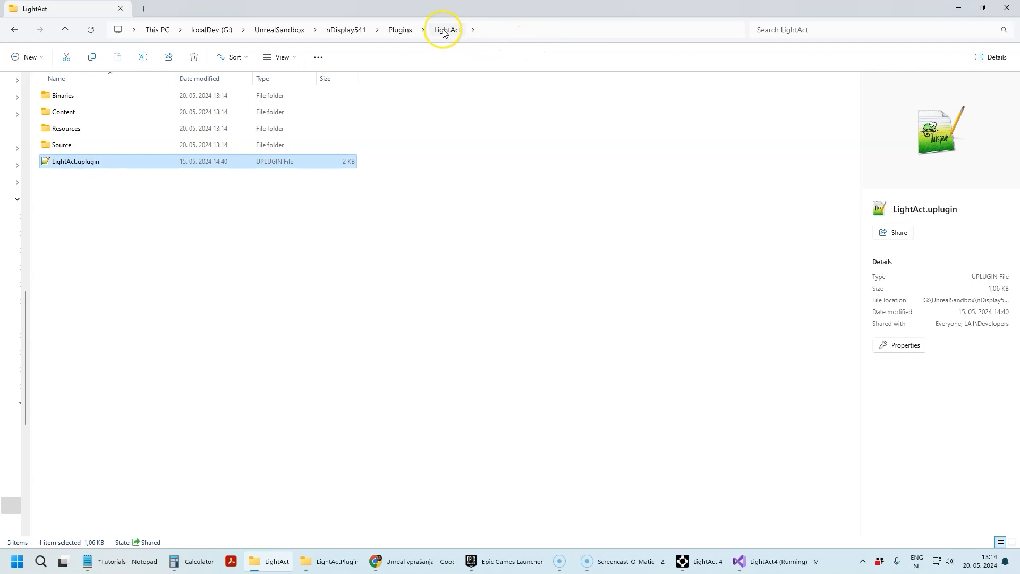
mouse_move(71, 167)
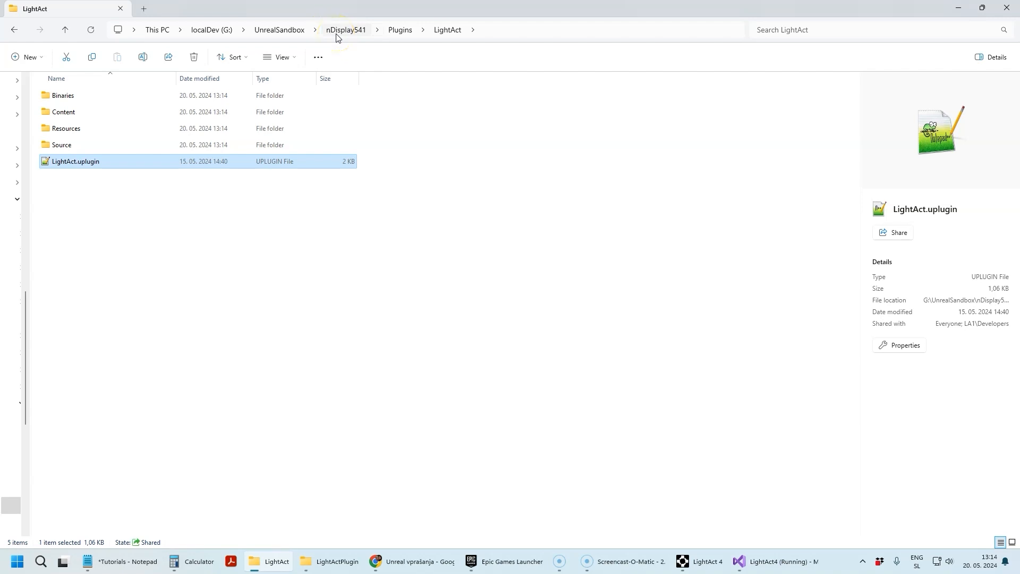
left_click(345, 29)
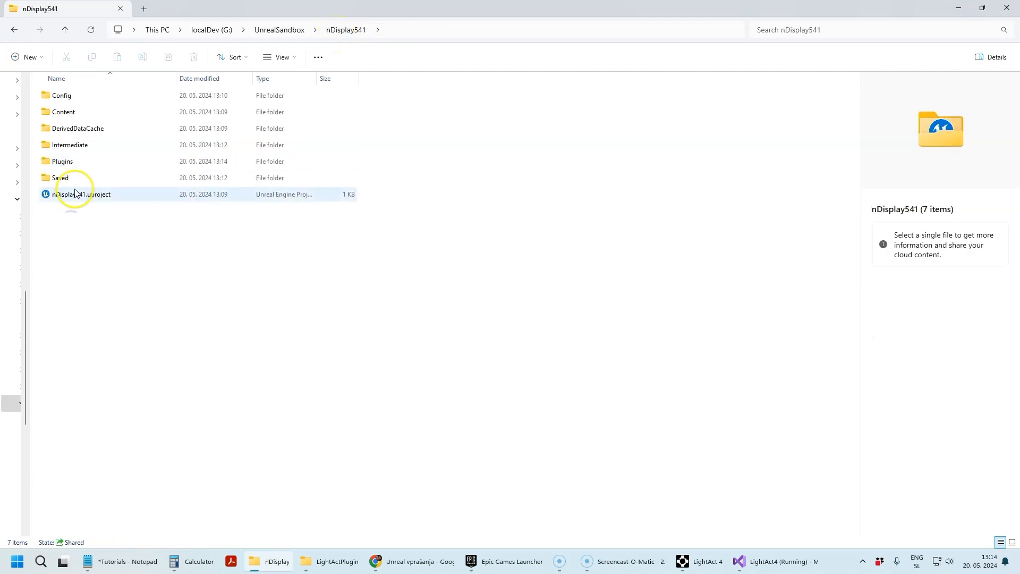
Step: Launch nDisplay541.uproject in the Unreal Editor
left_click(80, 194)
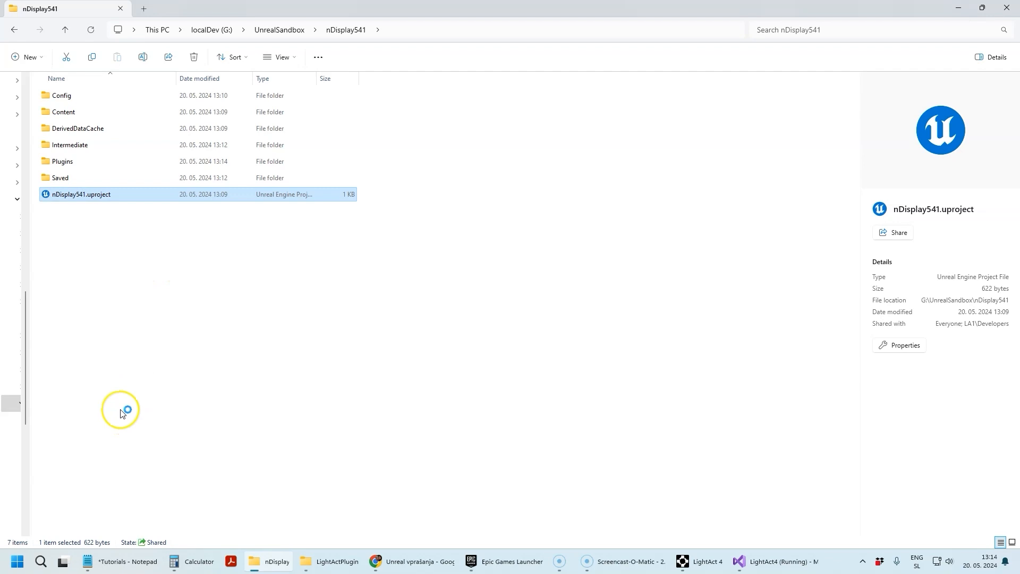
double_click(80, 194)
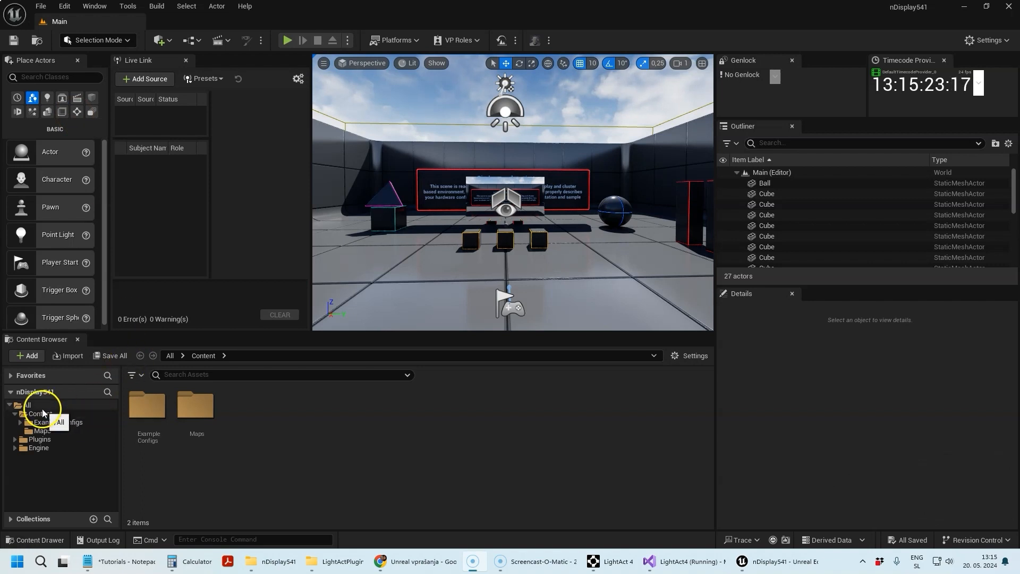
Step: Enable the LightAct plugin under the Installed category of the Plugins list
left_click(38, 413)
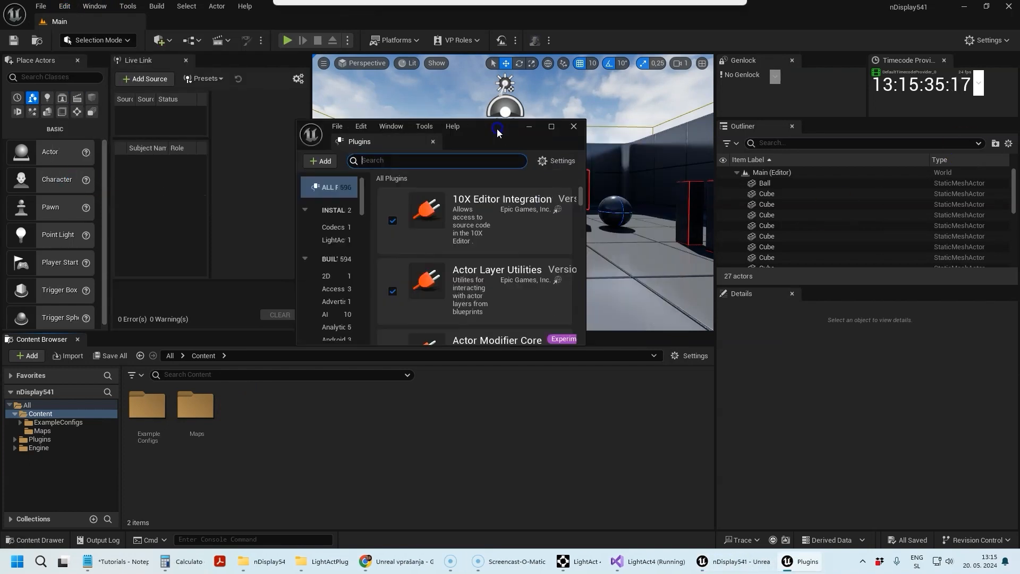
left_click(550, 127)
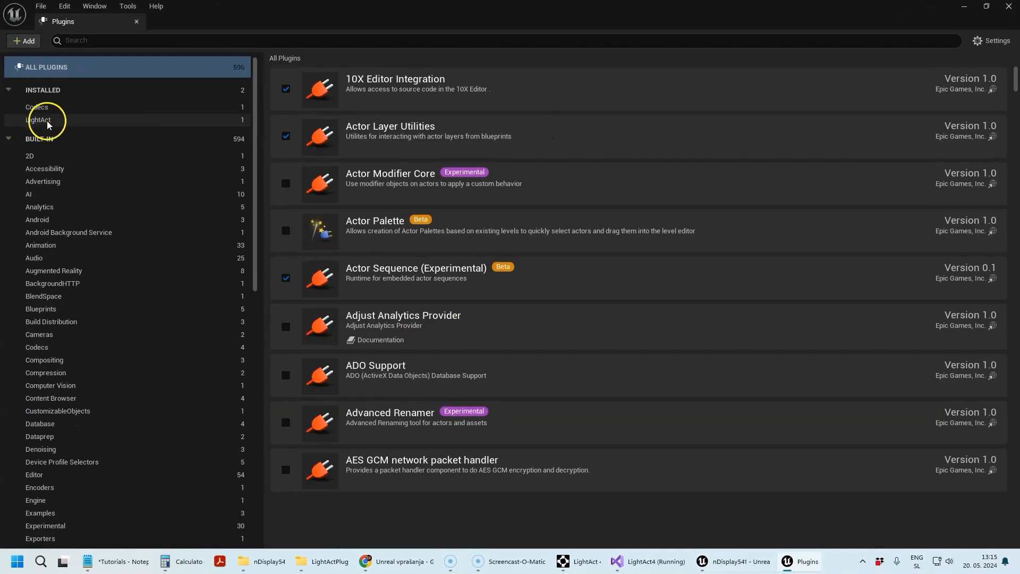
left_click(38, 119)
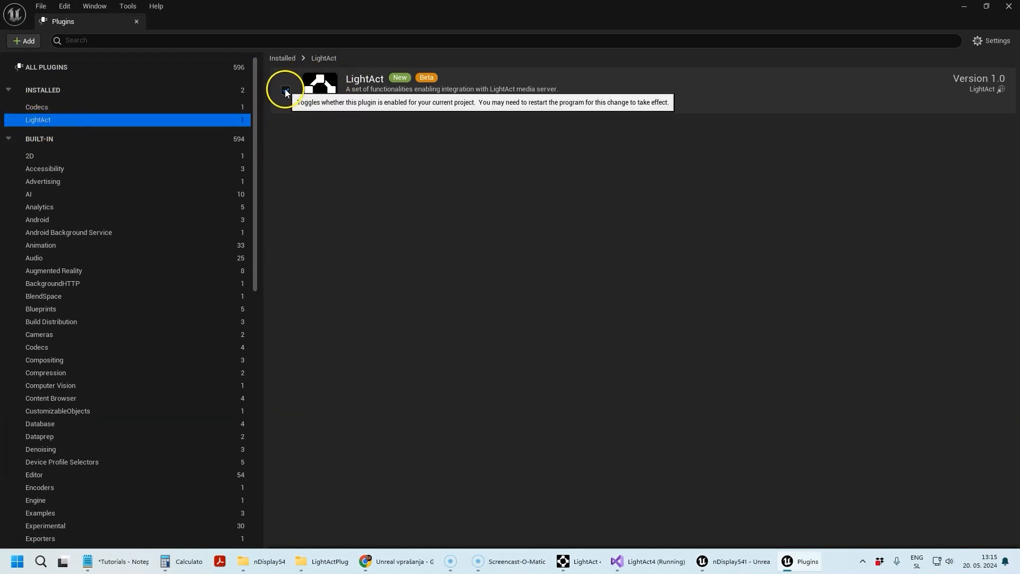
left_click(743, 561)
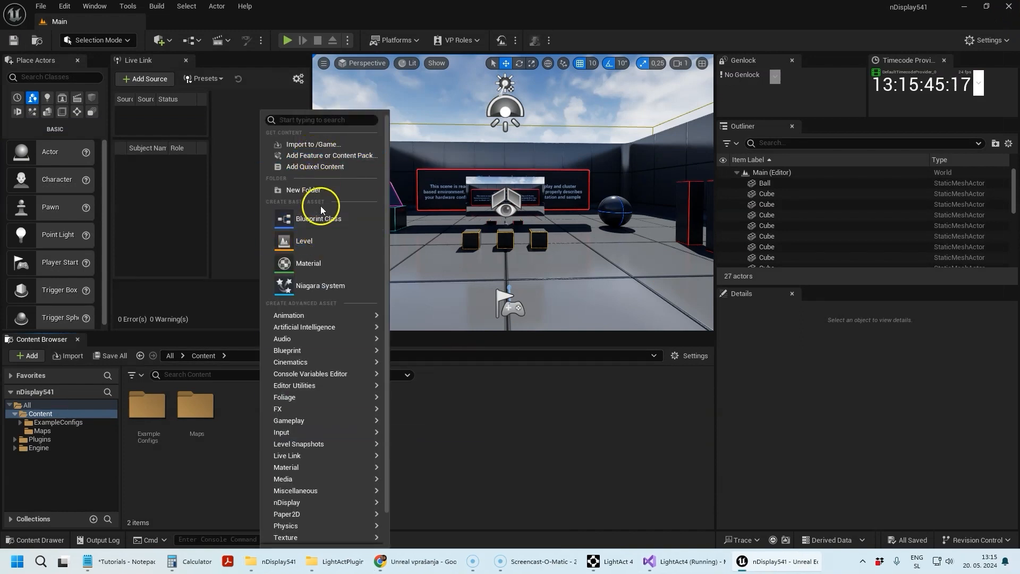
Step: Add a LightAct folder to the nDisplay541 Content Browser and open it
left_click(302, 190)
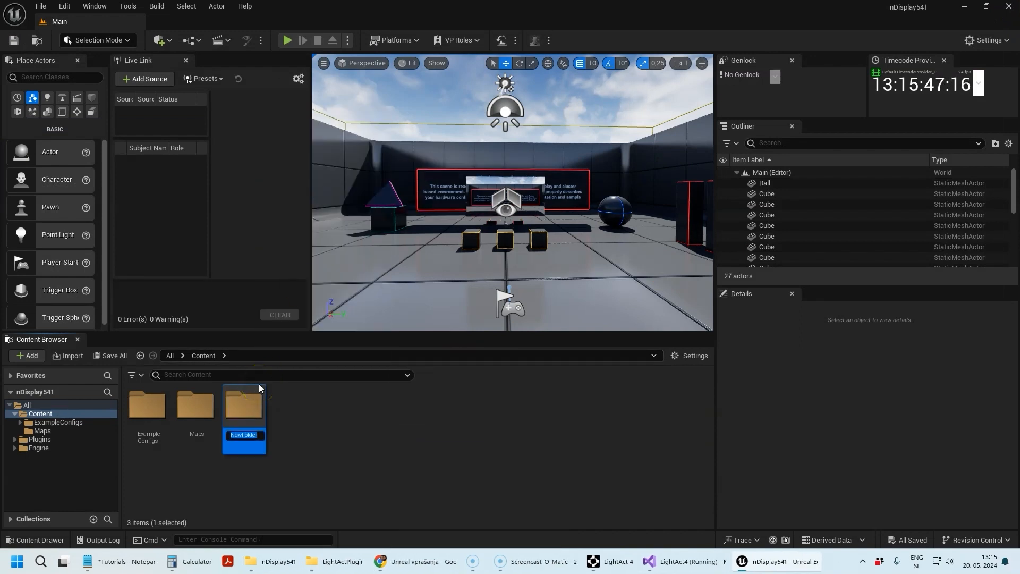
type("LightAct")
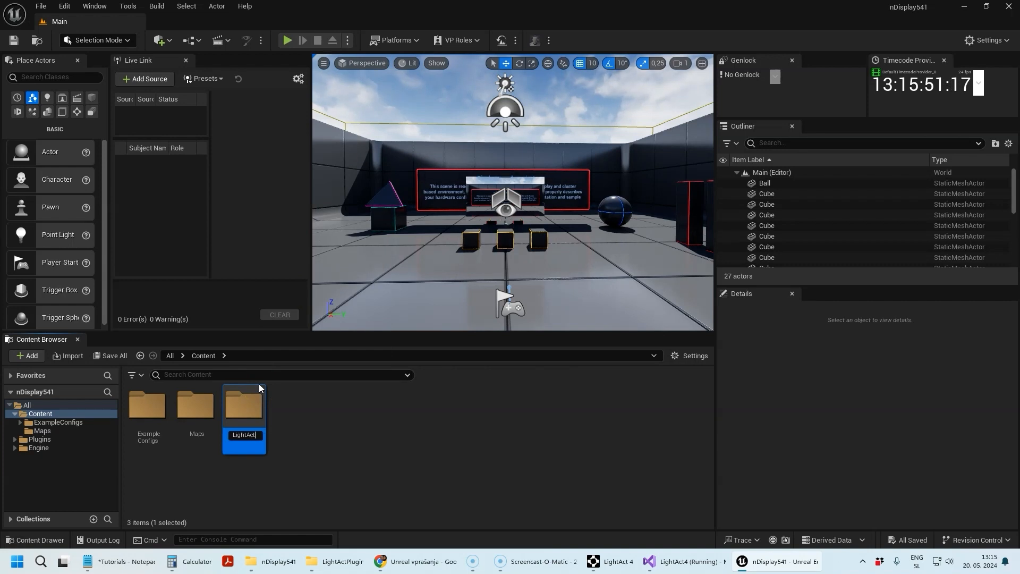
key("Enter")
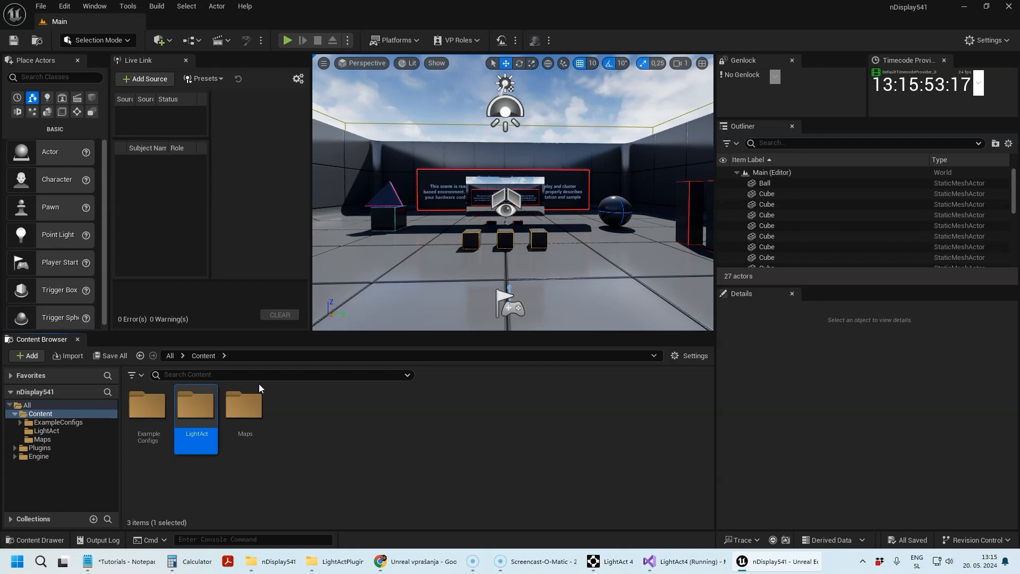
left_click(373, 450)
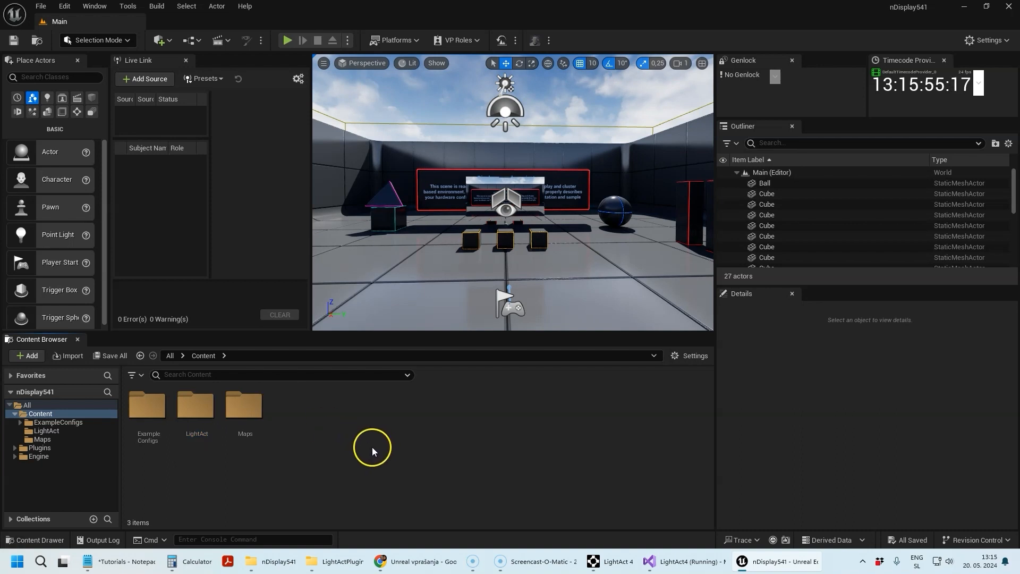
mouse_move(198, 408)
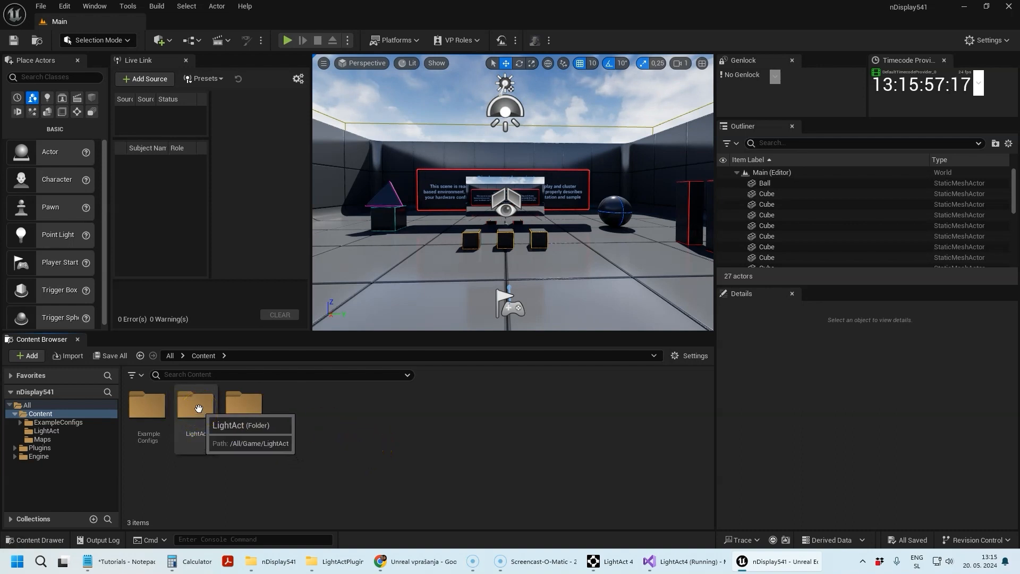
double_click(195, 406)
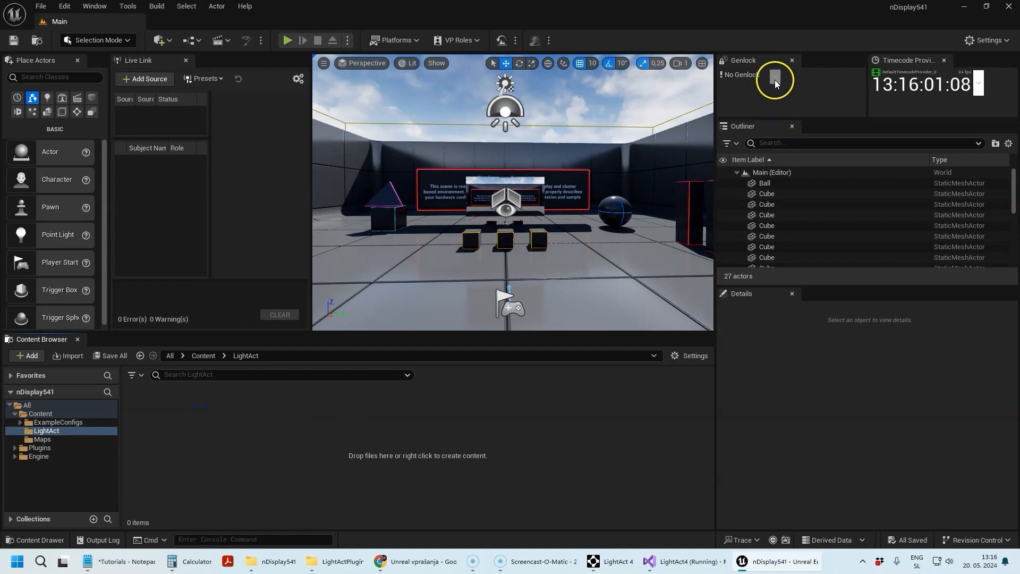
mouse_move(756, 61)
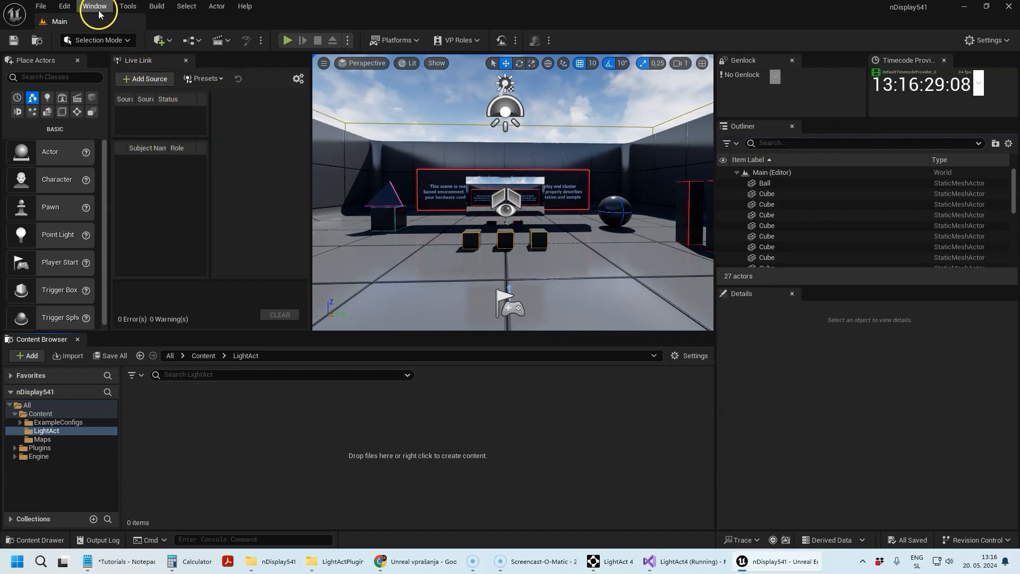
left_click(94, 6)
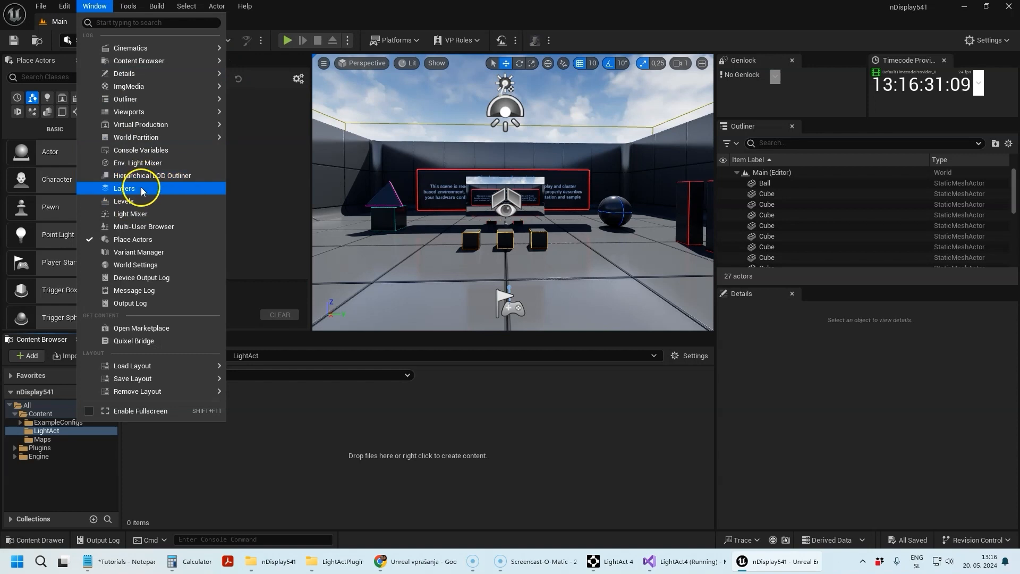
mouse_move(156, 124)
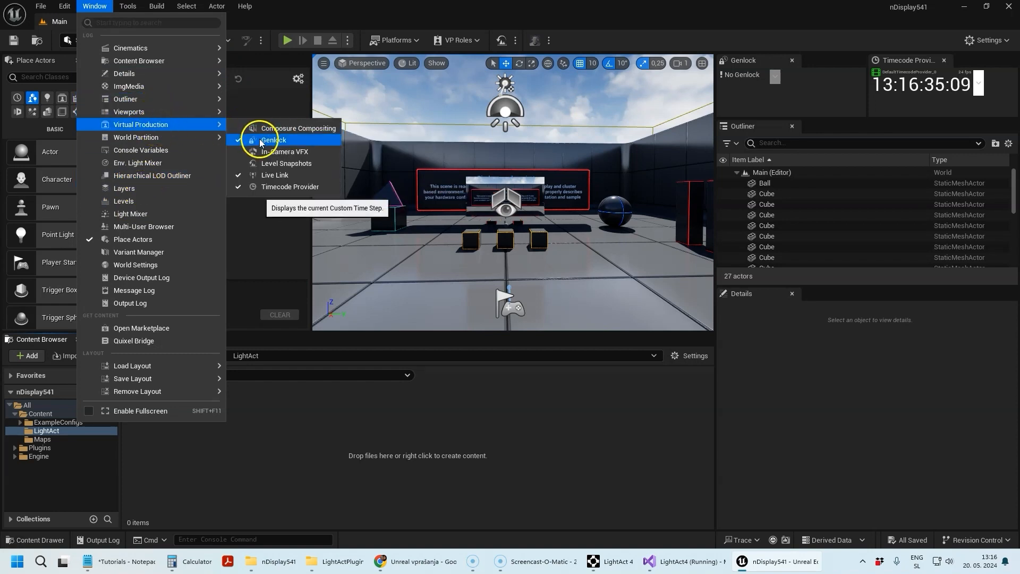
mouse_move(290, 187)
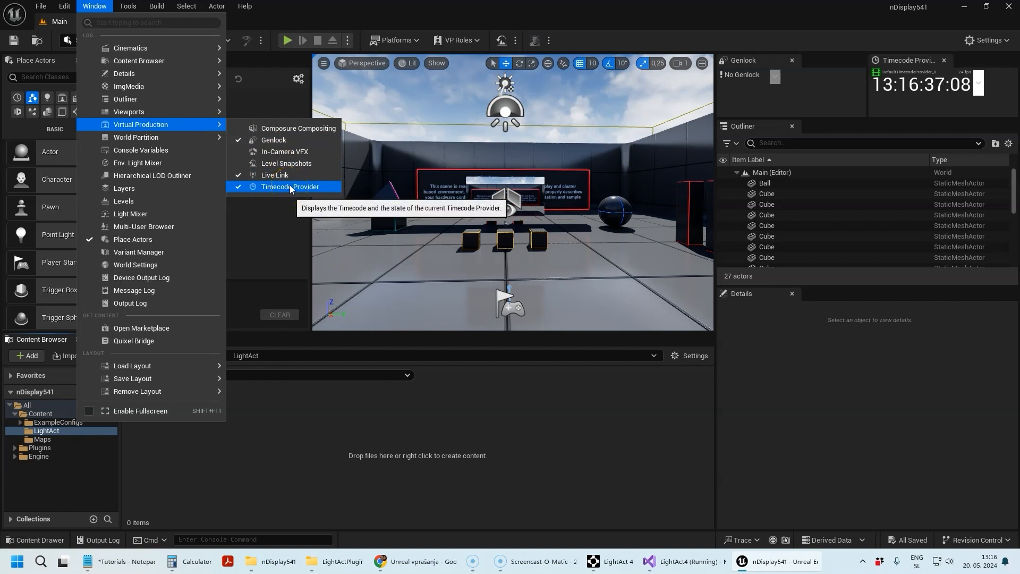
left_click(274, 175)
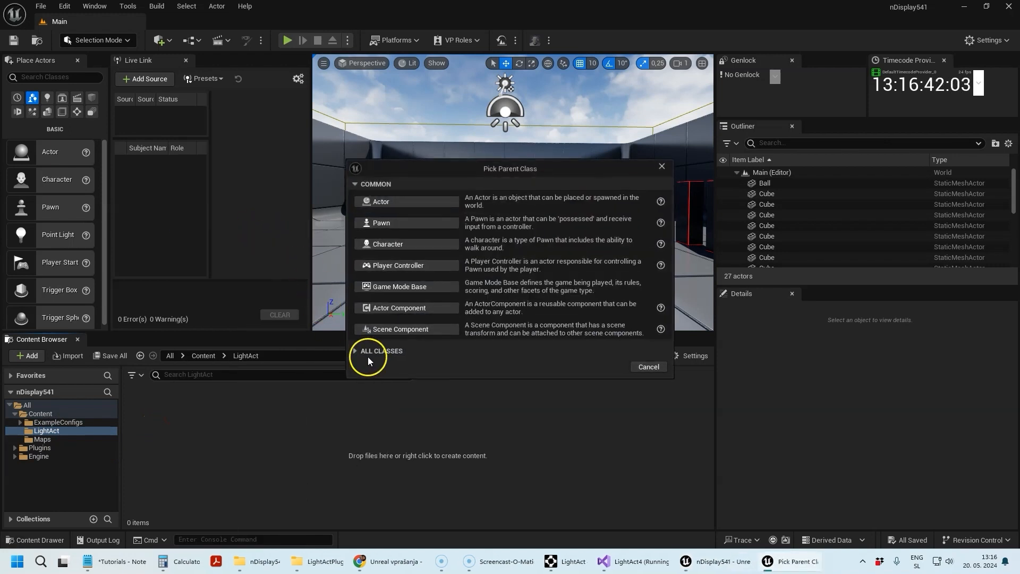
Step: Create the LA_Step Blueprint with LightActCustomTimeStep as its parent class
left_click(354, 351)
type("lightAct")
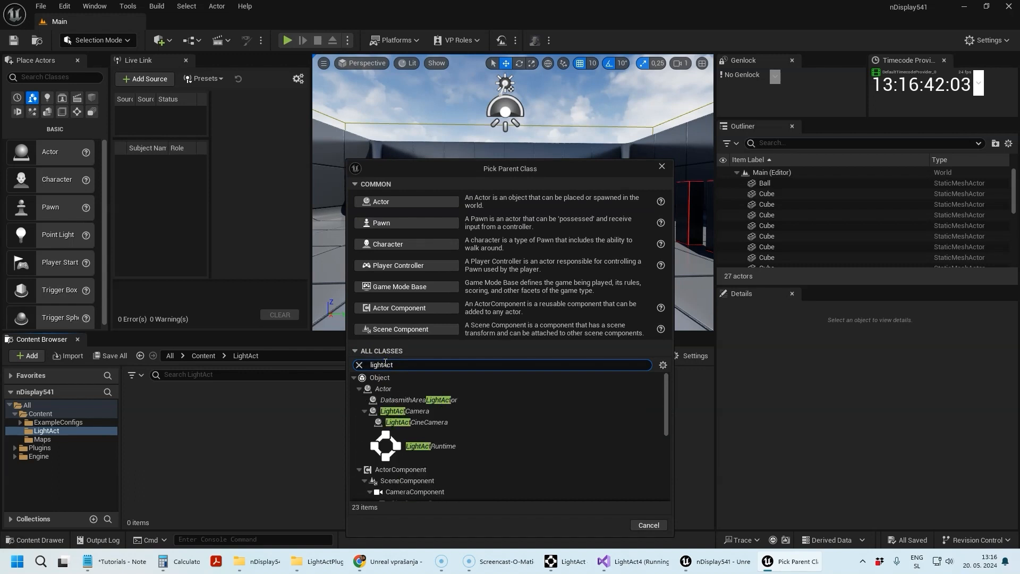
scroll("down", 3)
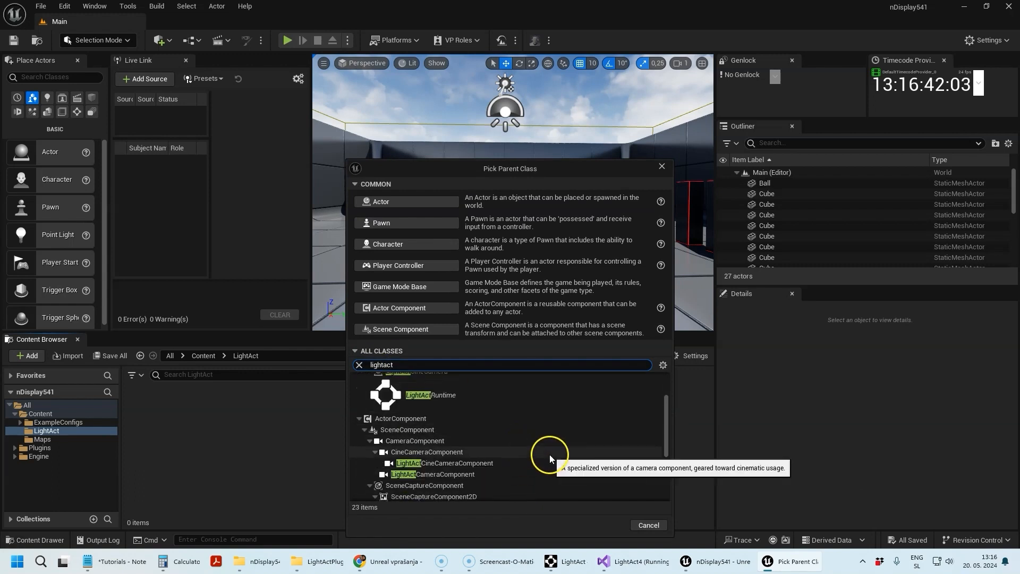
scroll("down", 3)
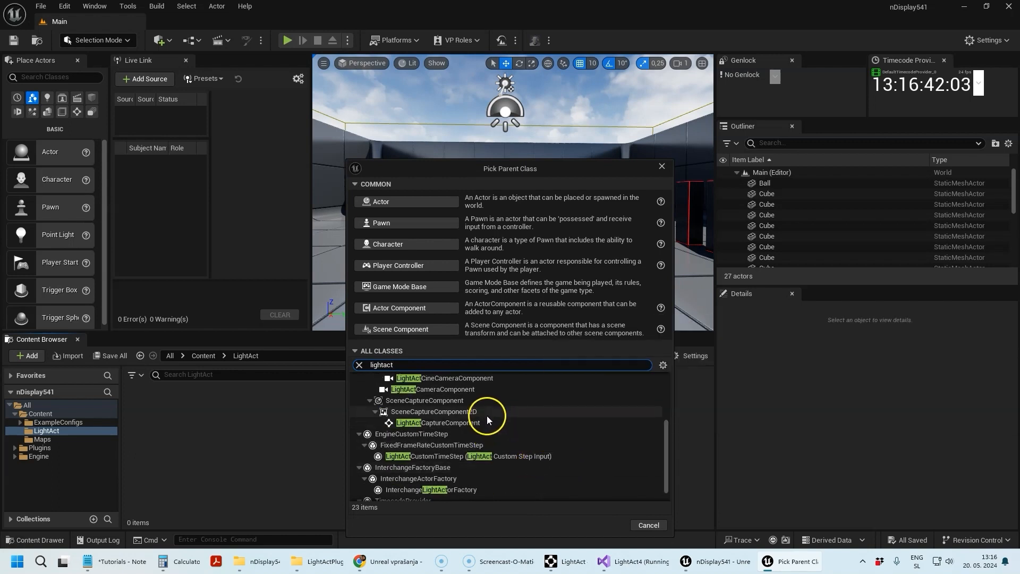
left_click(466, 455)
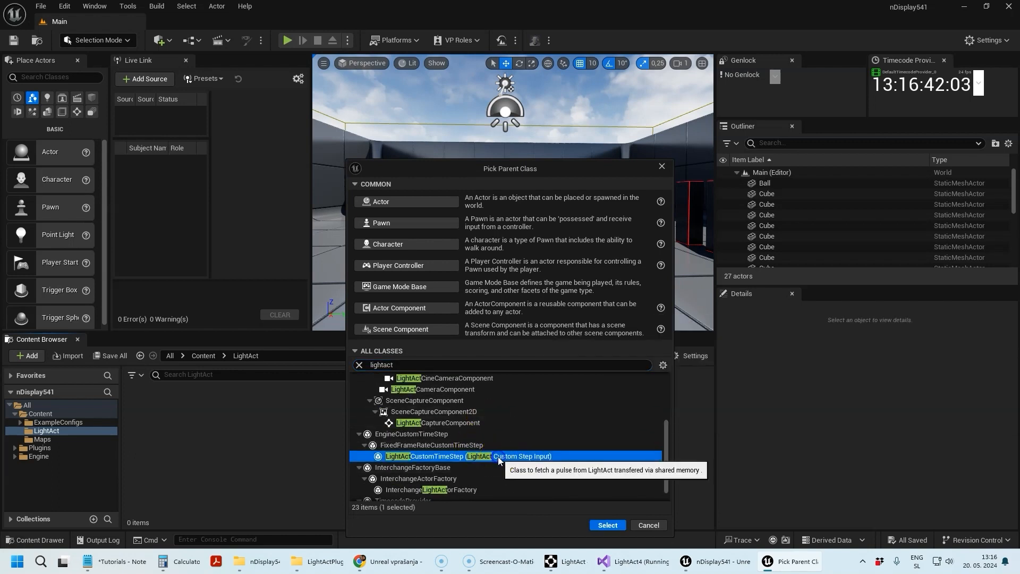
left_click(607, 525)
type("LA_Step")
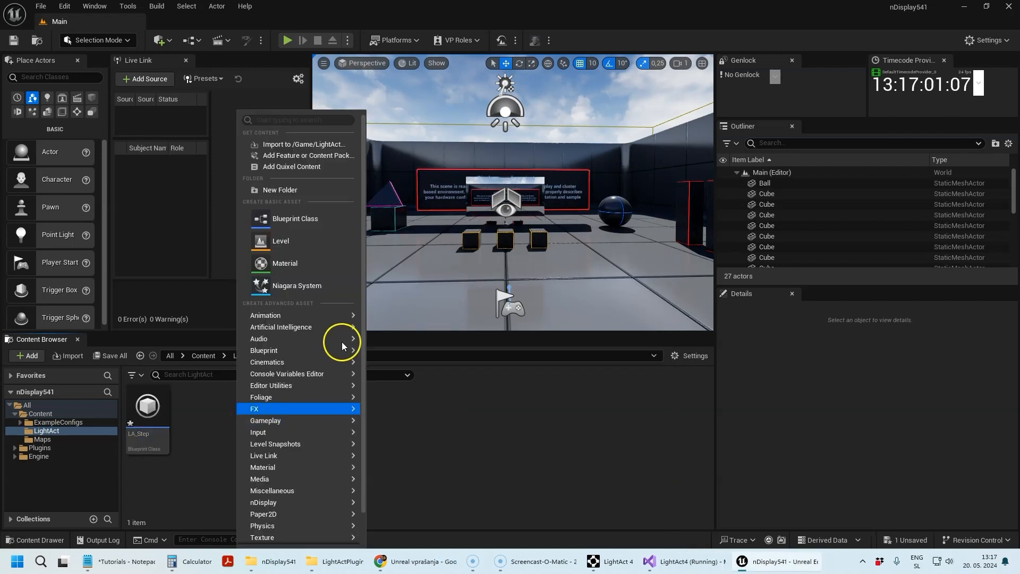
Step: Create a second LightAct-based Blueprint class named LA_TC
left_click(295, 218)
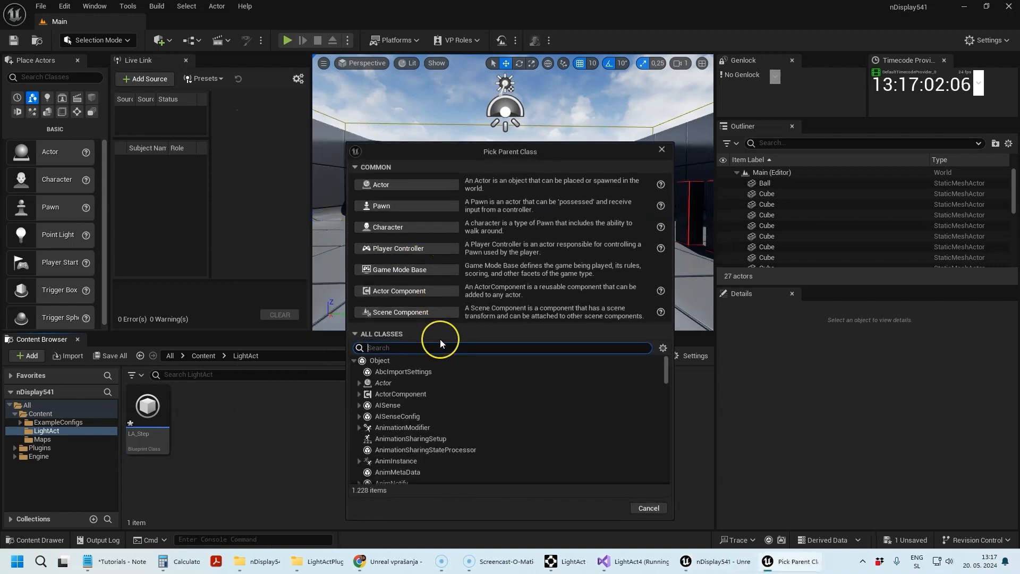
type("lightact")
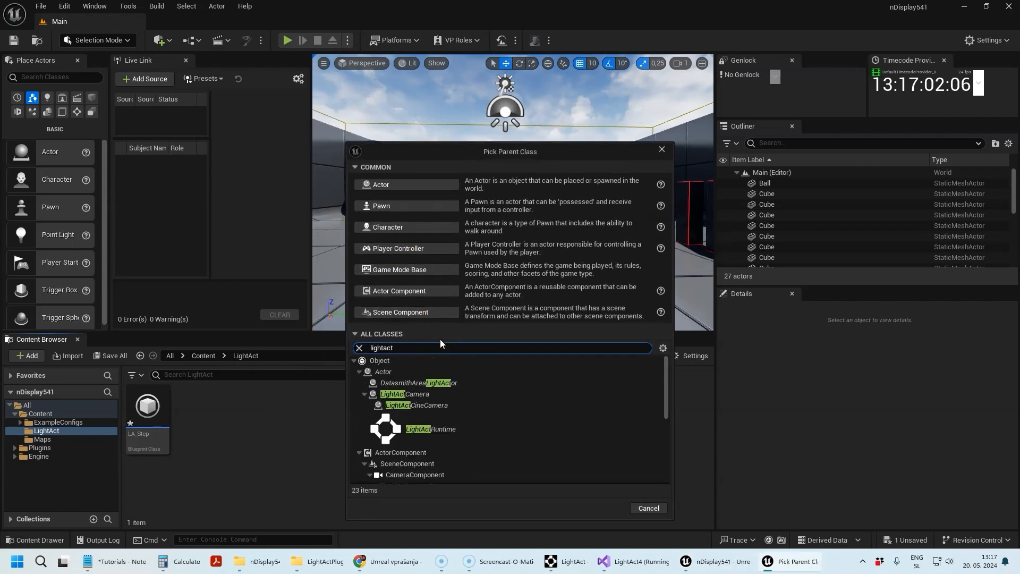
scroll("down", 3)
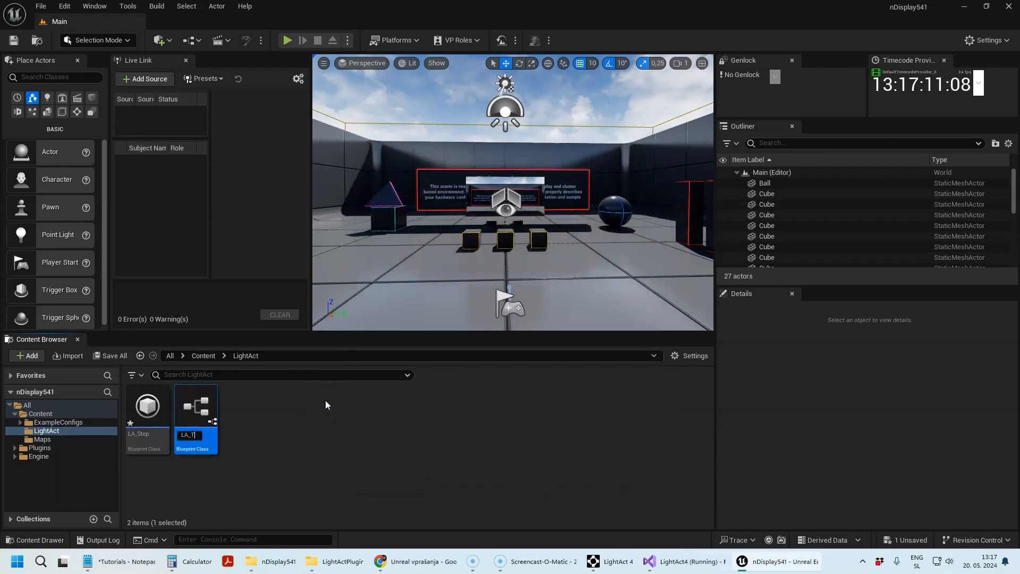
type("LA_TC")
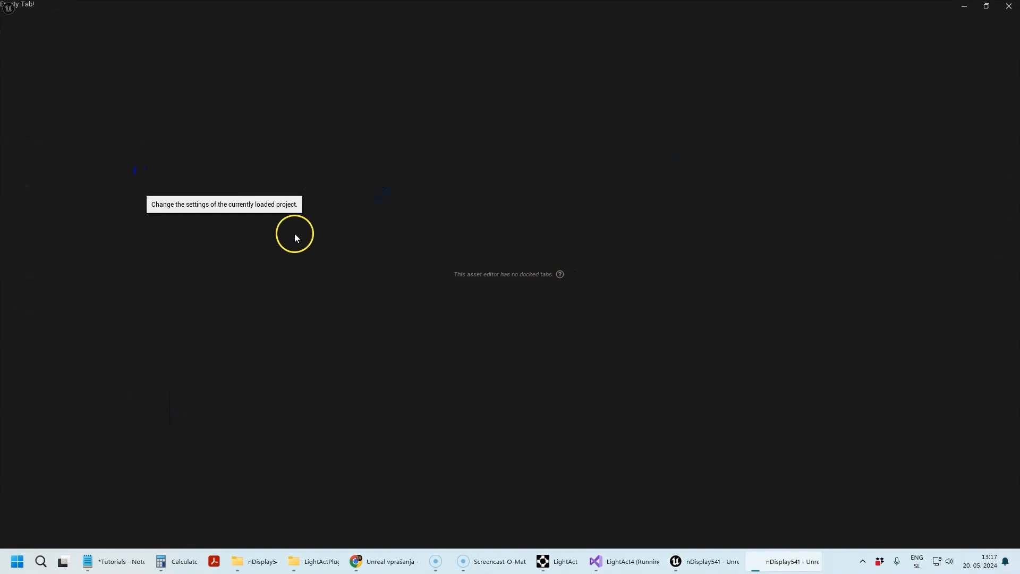
Step: Set the project's Custom TimeStep to LA_Step in Project Settings
left_click(294, 237)
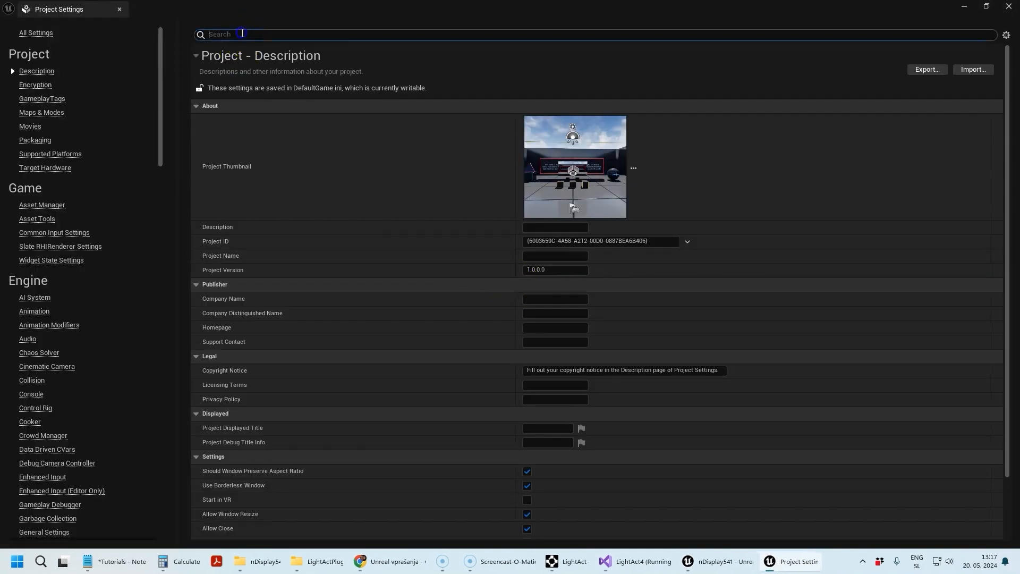
type("step")
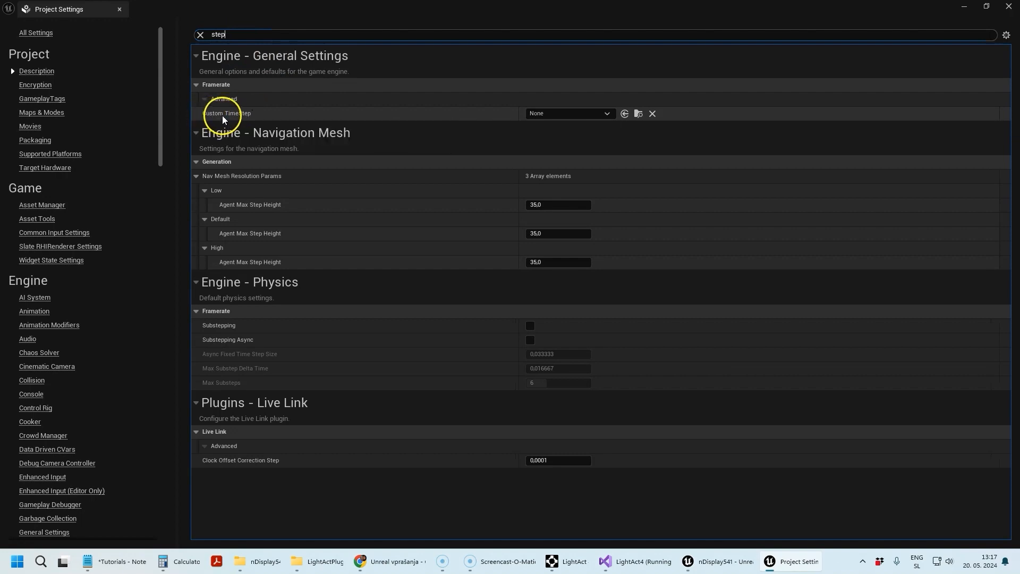
mouse_move(228, 119)
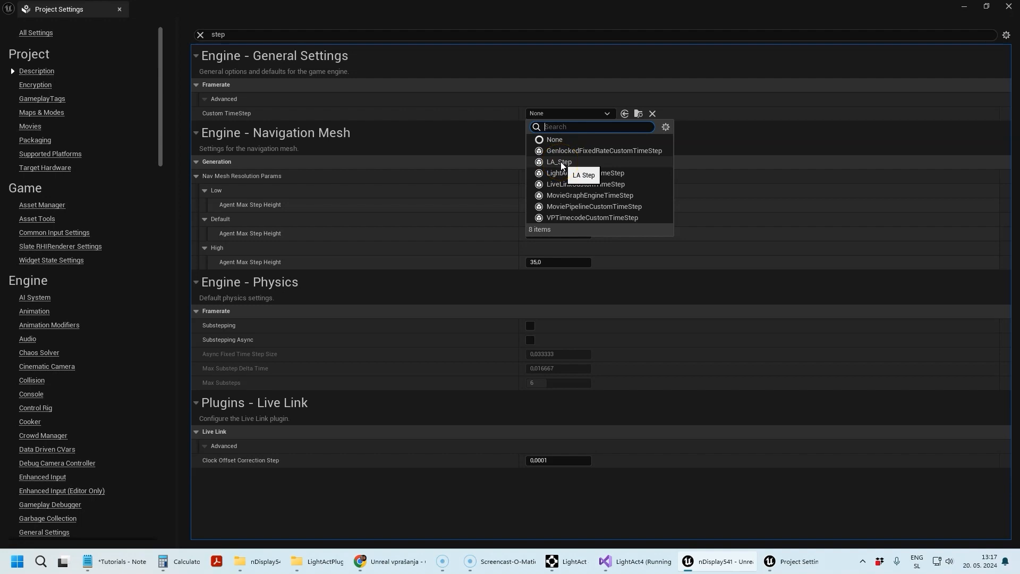
left_click(559, 161)
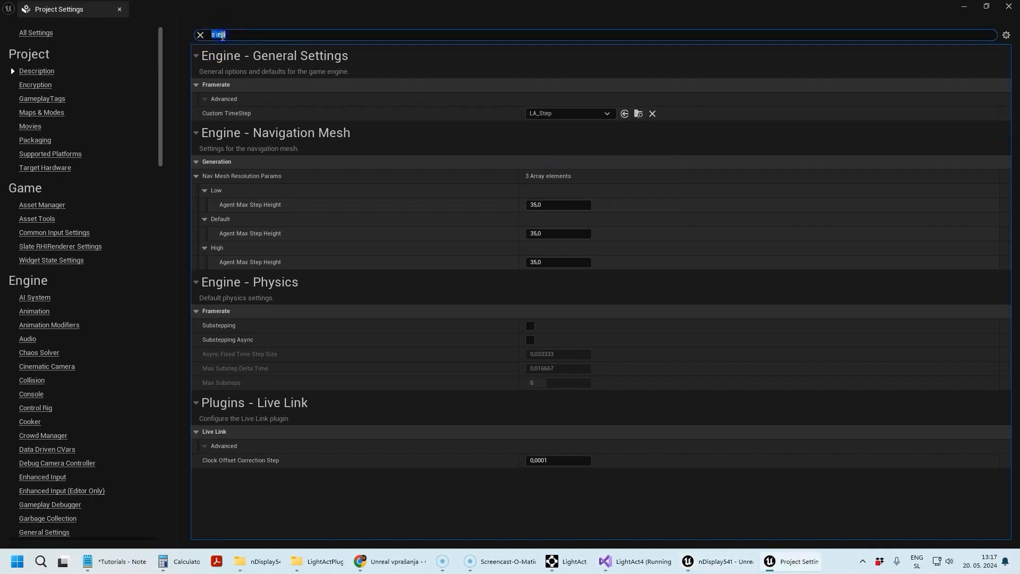
Step: Set the Timecode Provider to LA_TC and close Project Settings
type("timecode")
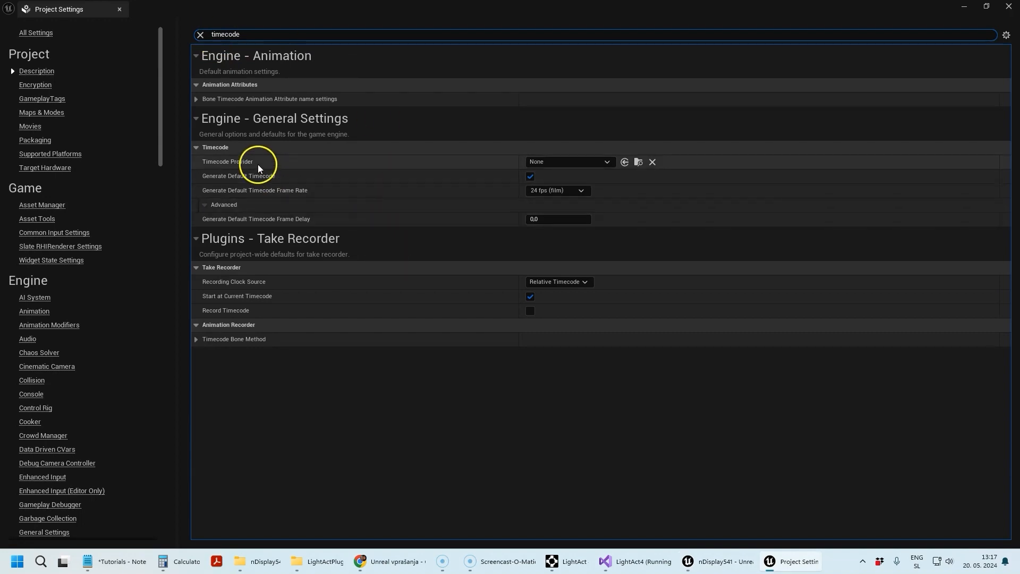
left_click(570, 161)
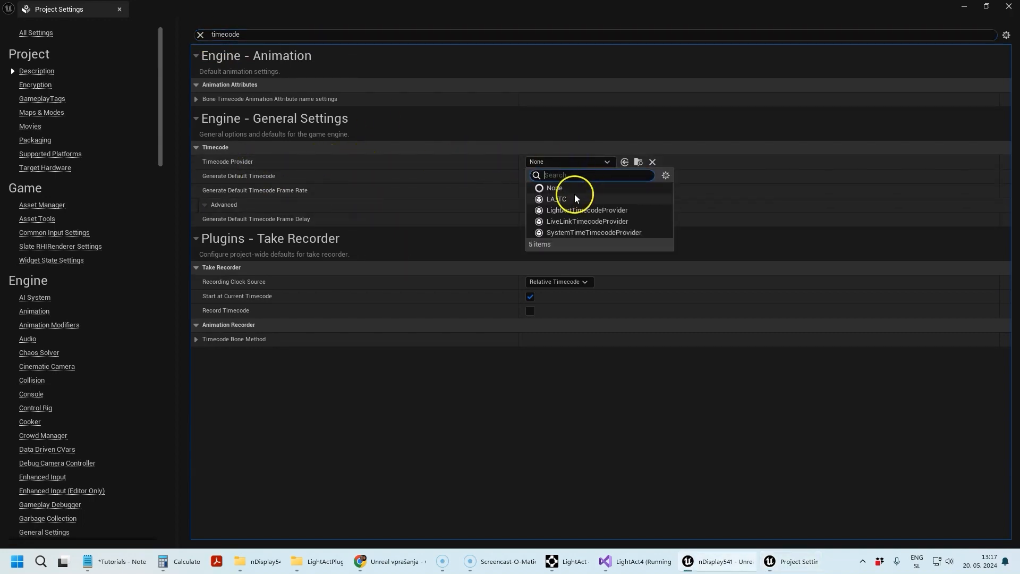
left_click(556, 199)
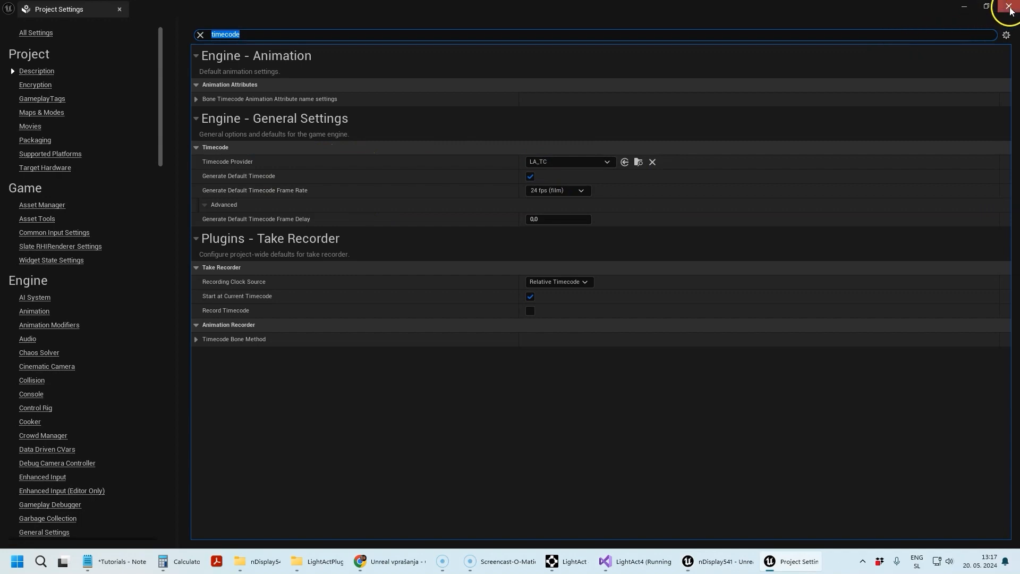
left_click(1004, 6)
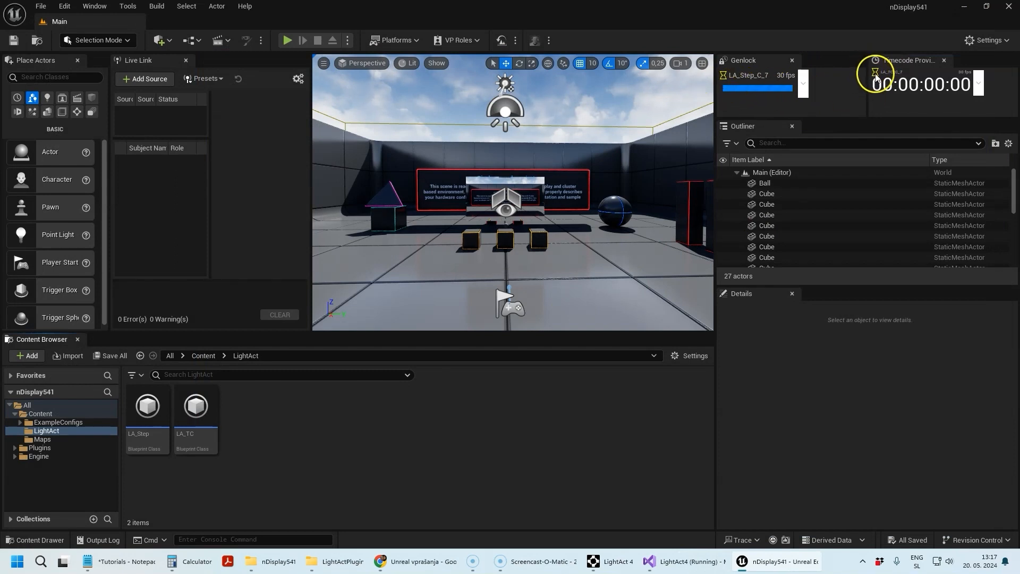
mouse_move(612, 562)
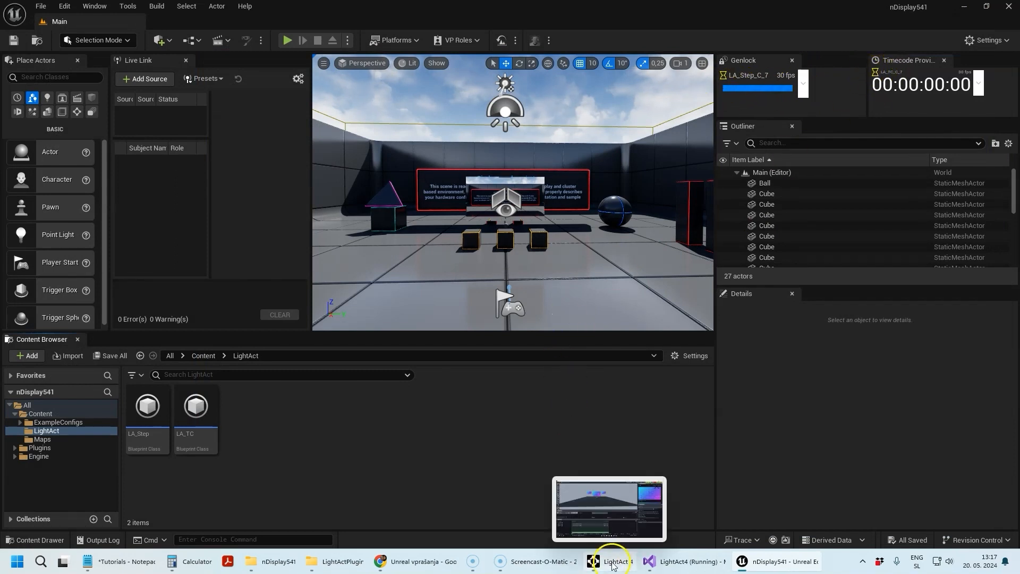
left_click(612, 561)
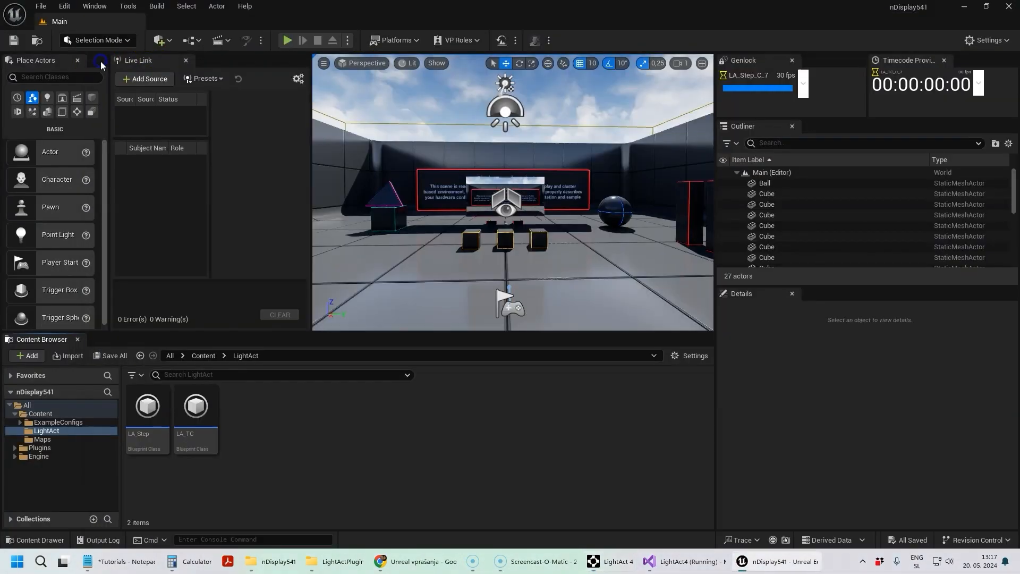
left_click(609, 561)
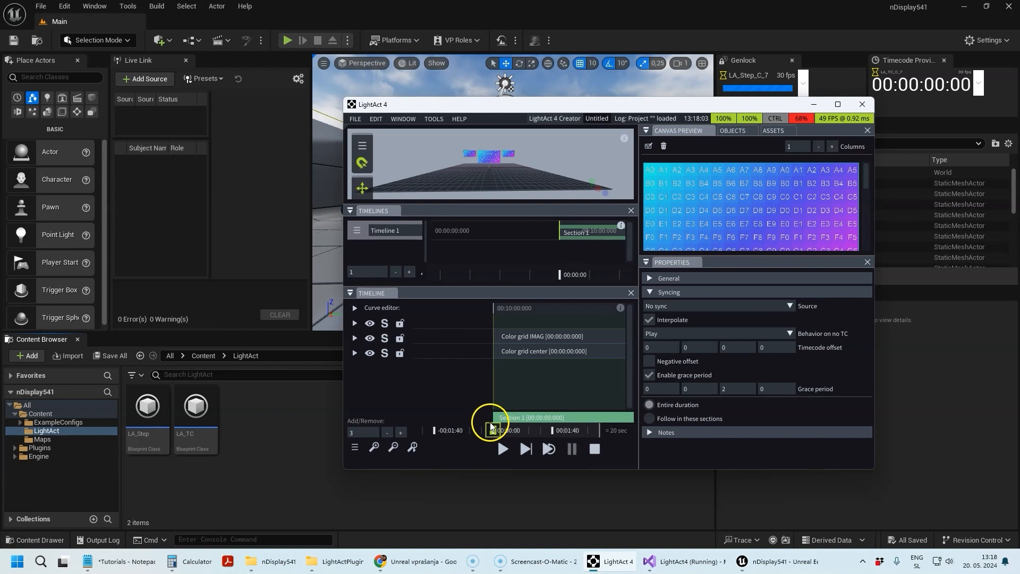
Step: Move the timeline playhead and open the UnrealLink window from the Window menu
left_click(503, 449)
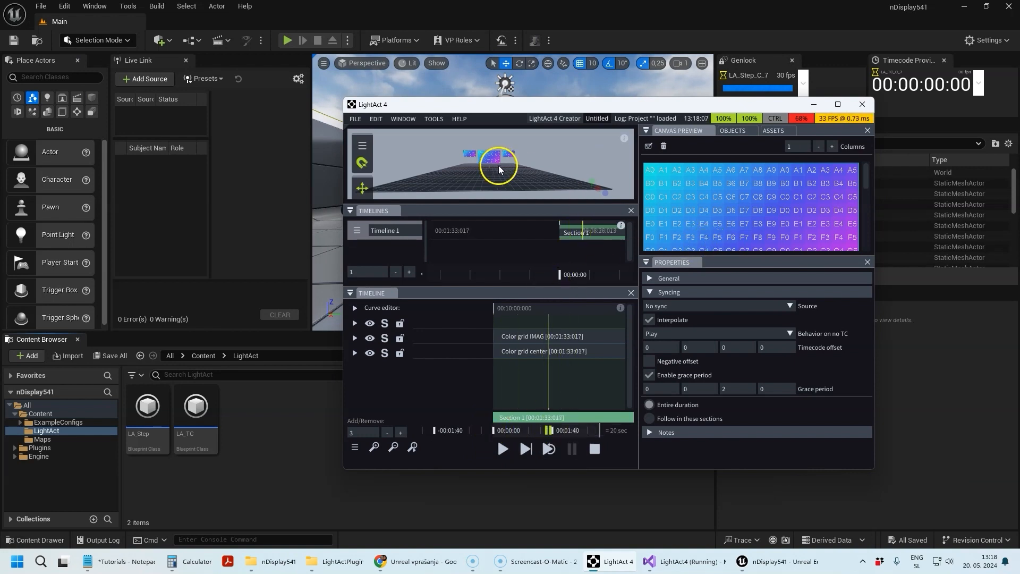
left_click(376, 119)
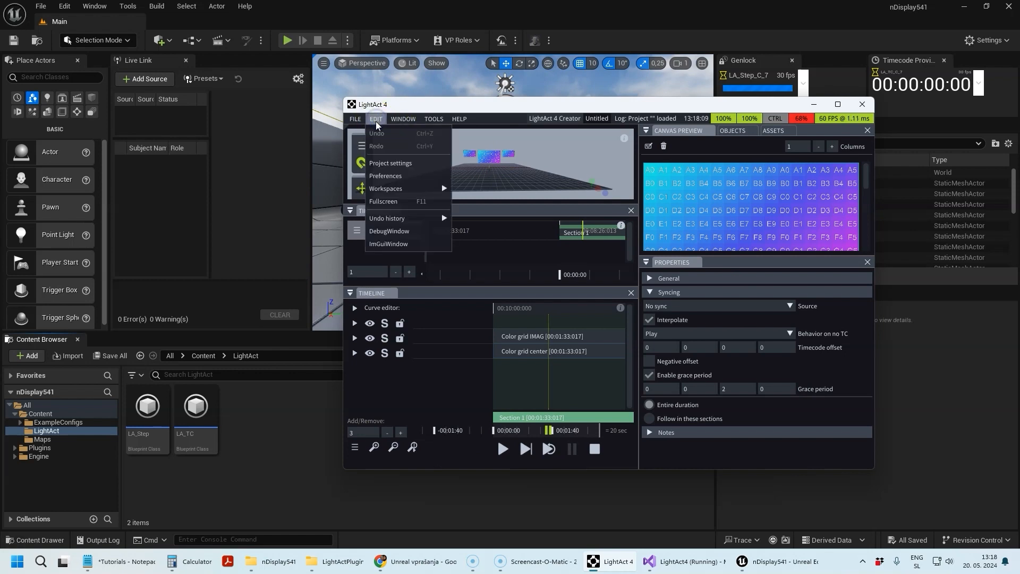
left_click(403, 118)
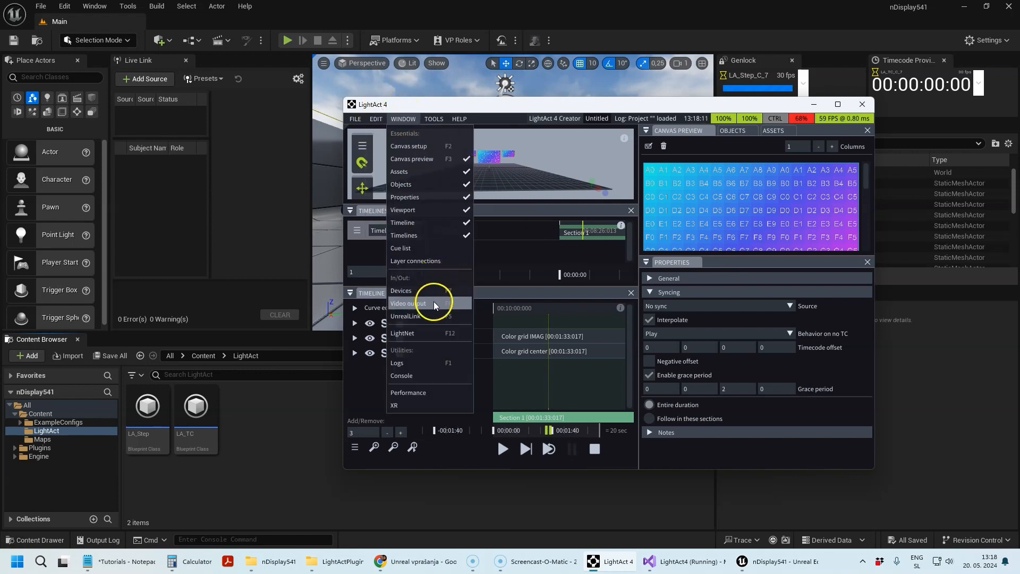
left_click(406, 315)
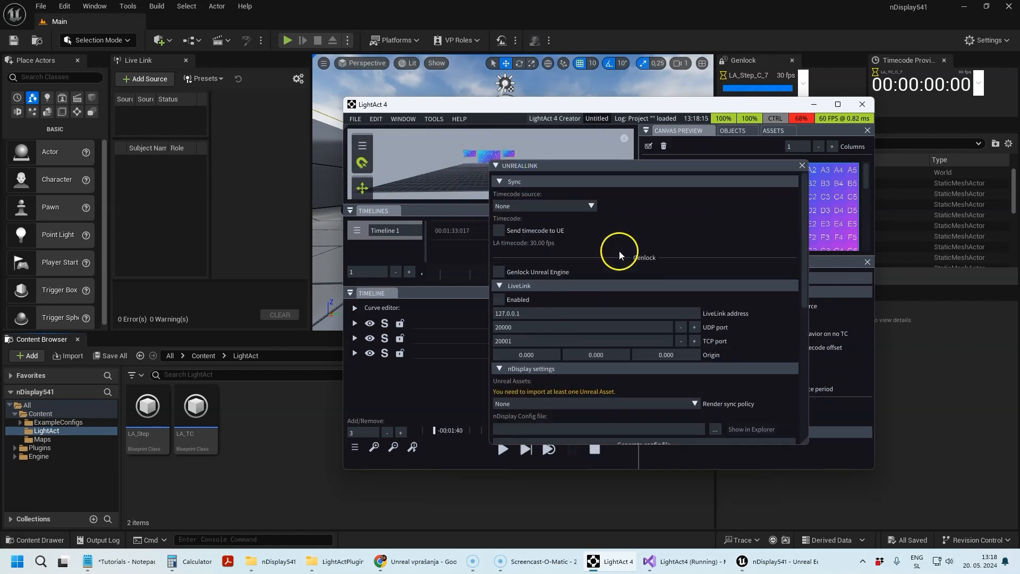
Step: Use Timeline 1 as timecode source, send timecode to UE, and scrub the timeline
left_click(544, 206)
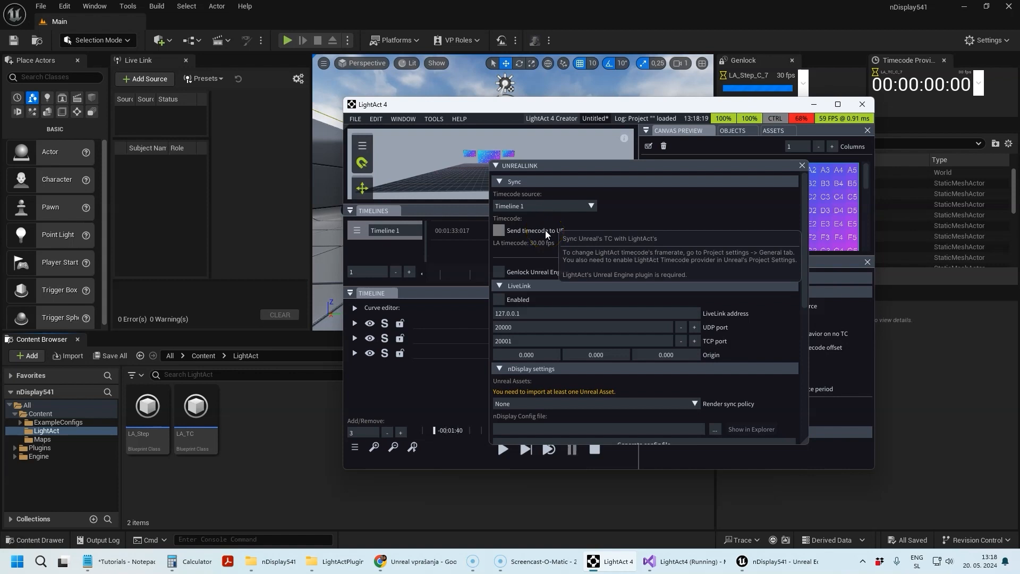
left_click(499, 231)
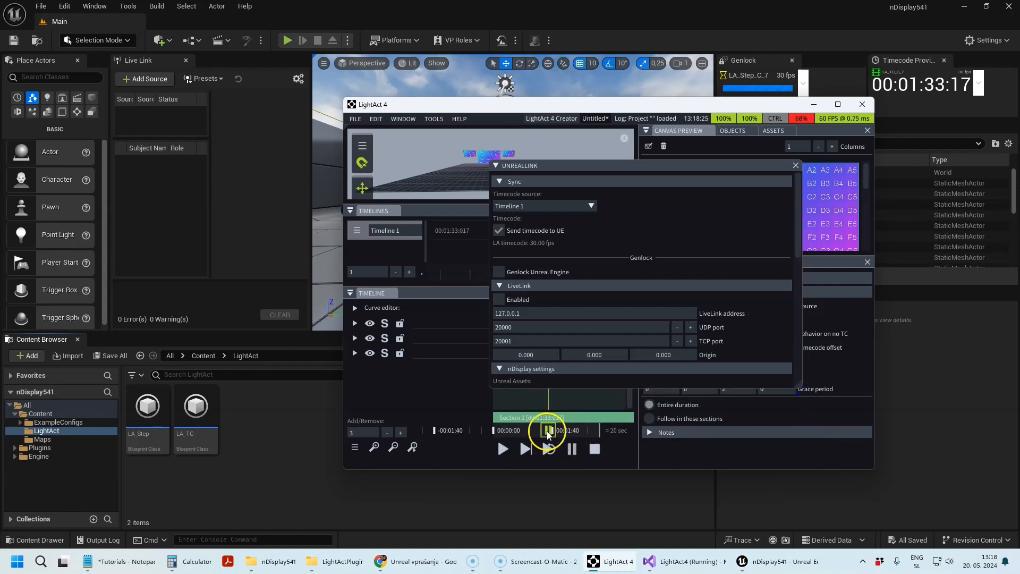
left_click_drag(547, 430, 538, 430)
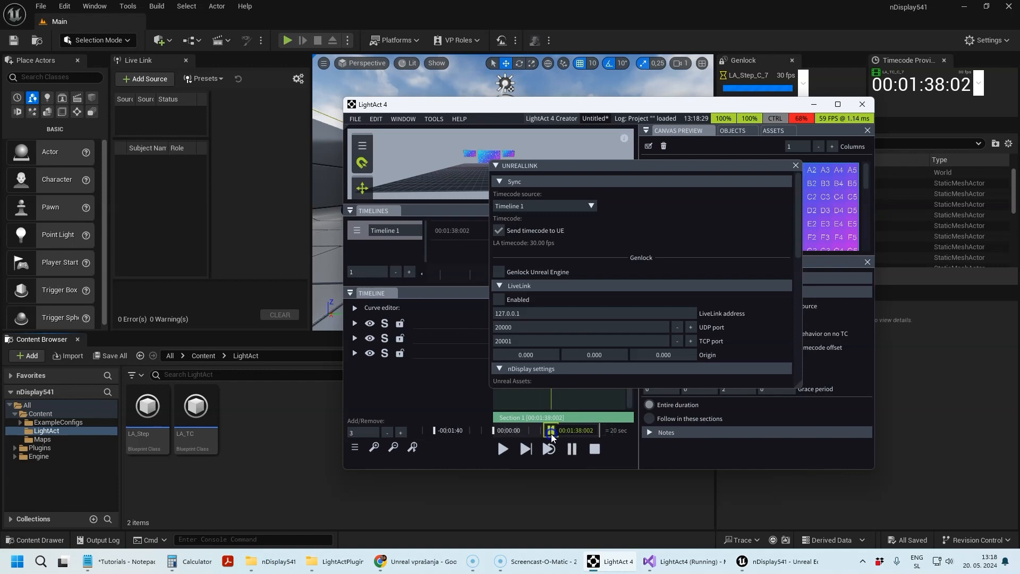
left_click(503, 448)
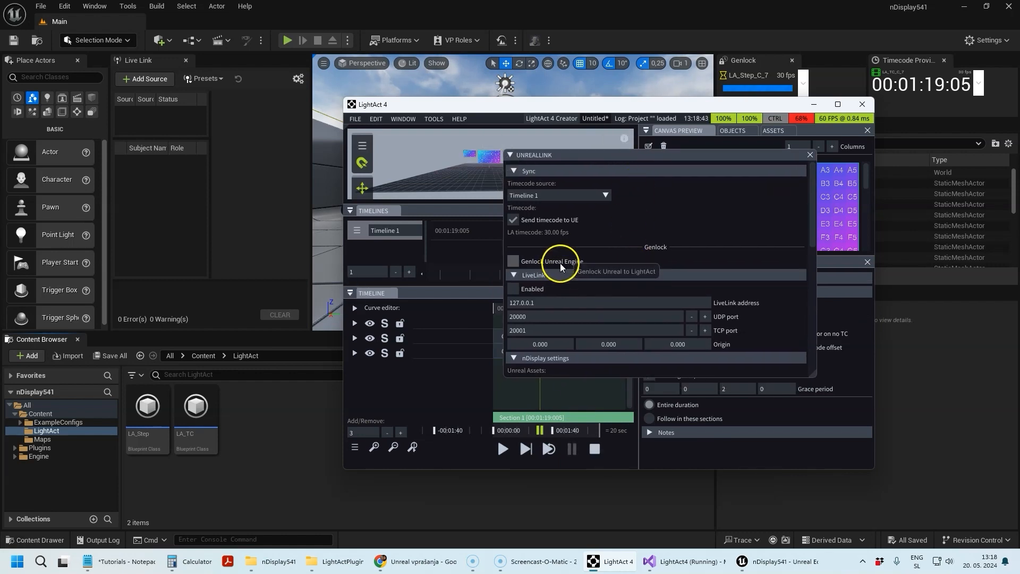
Step: Enable Genlock Unreal Engine in LightAct's UnrealLink window
left_click(512, 261)
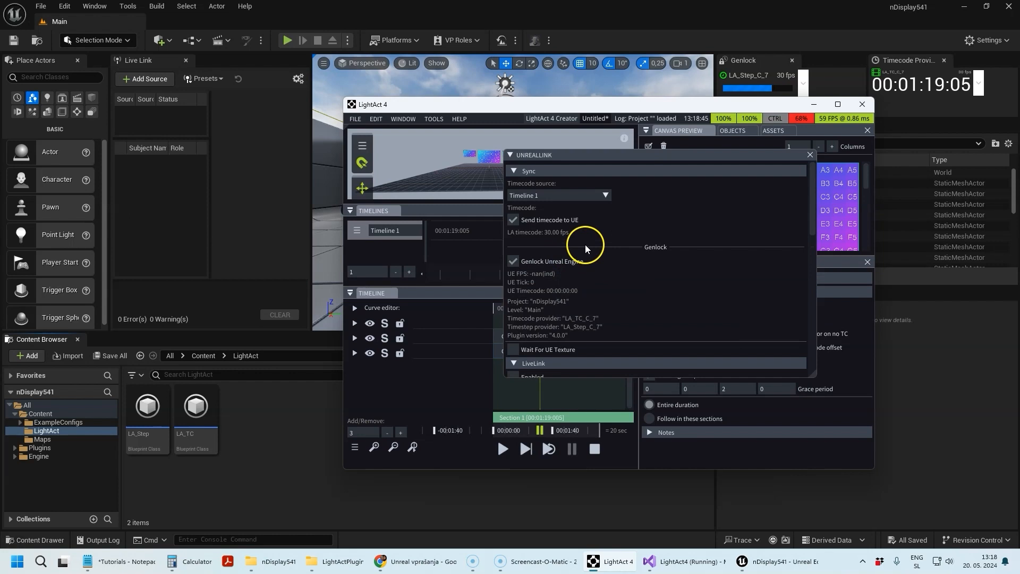
mouse_move(748, 69)
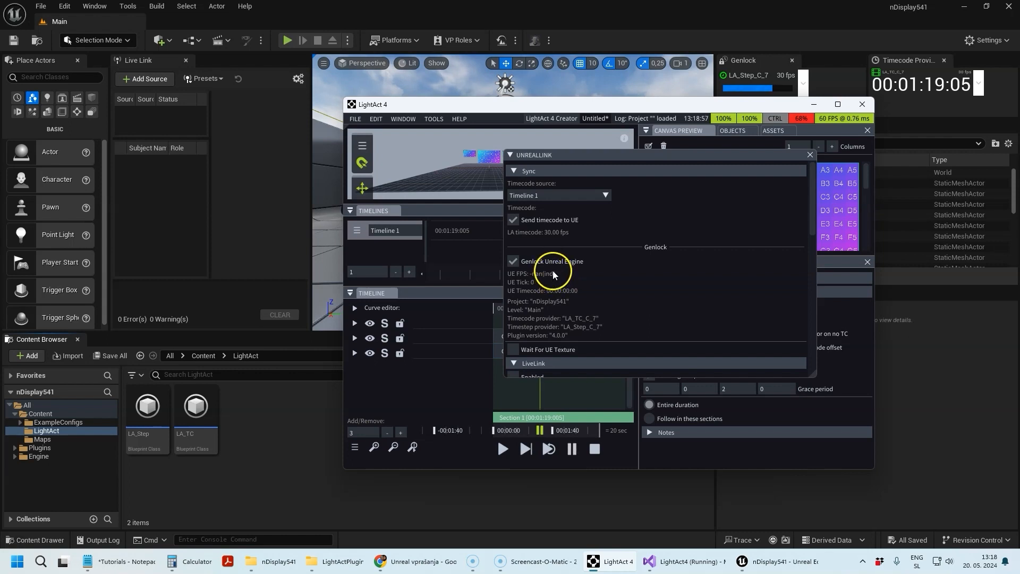
mouse_move(545, 262)
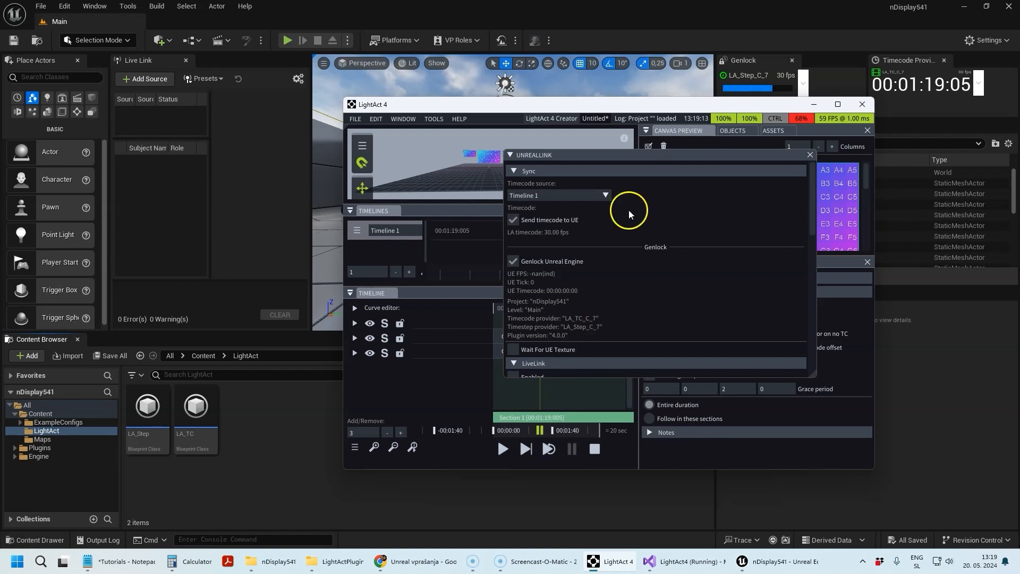
mouse_move(589, 108)
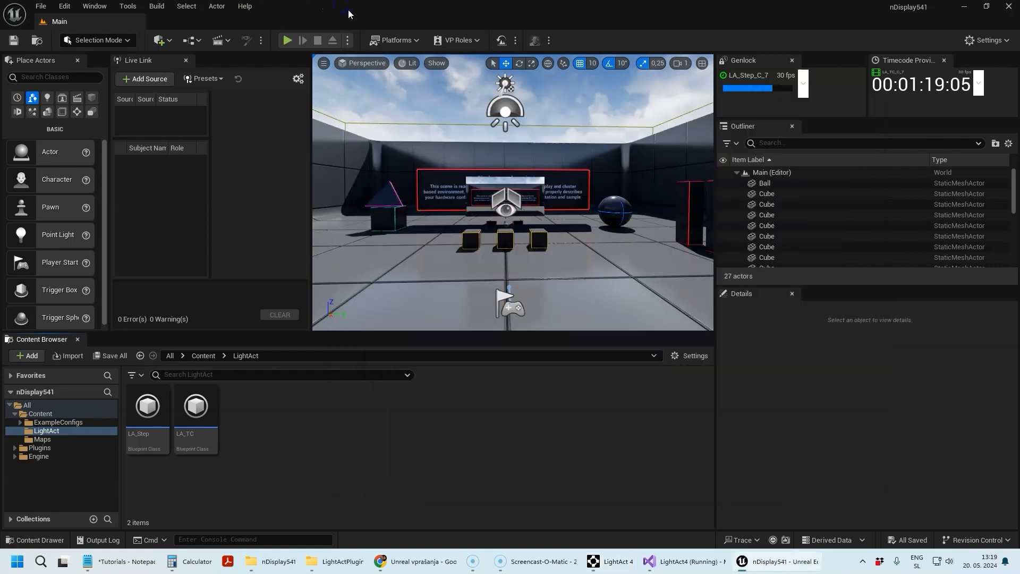
Step: Place a LightAct Runtime actor from the LightAct category into the level viewport
left_click(77, 112)
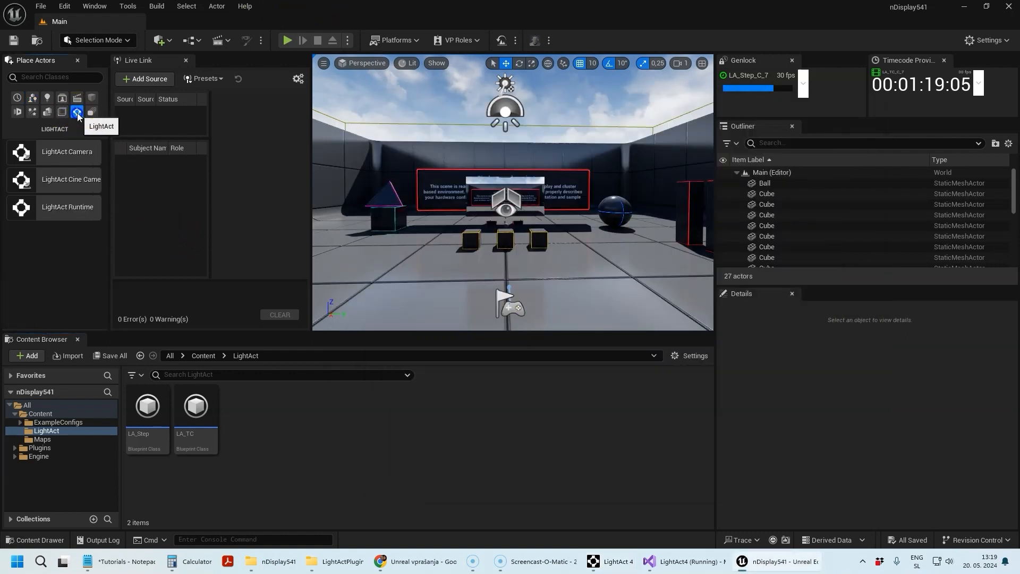
mouse_move(58, 213)
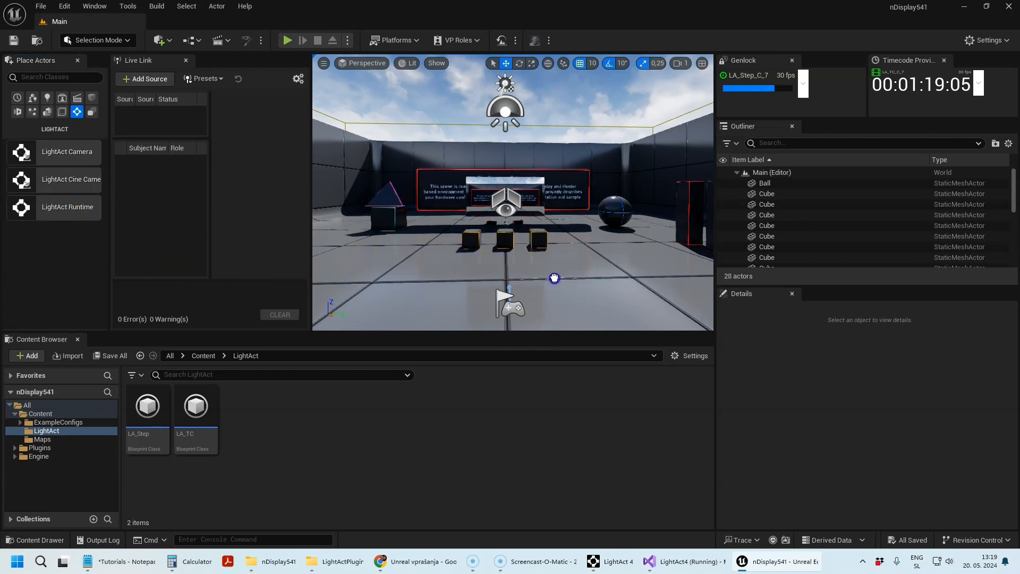
left_click(784, 234)
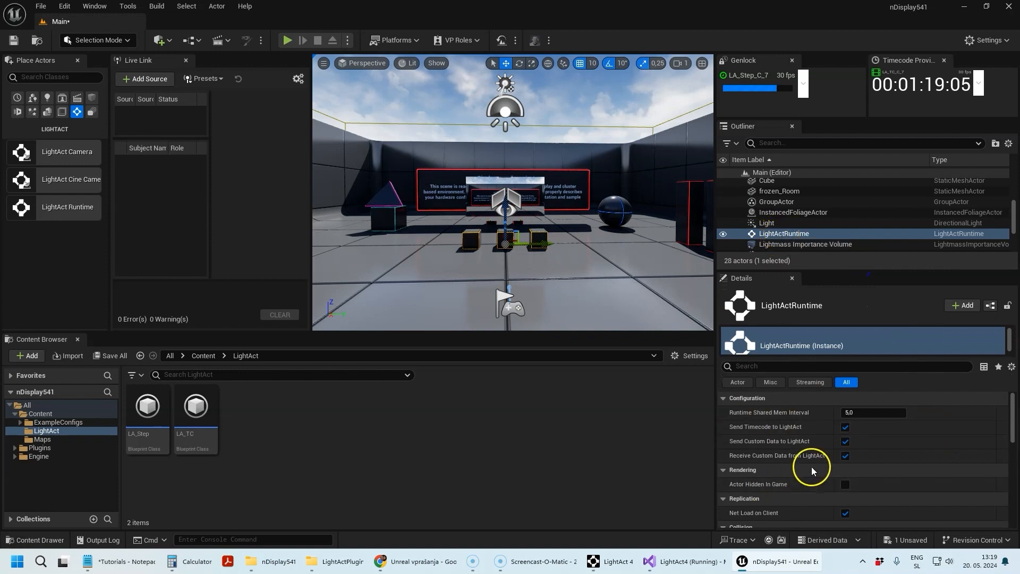
mouse_move(538, 212)
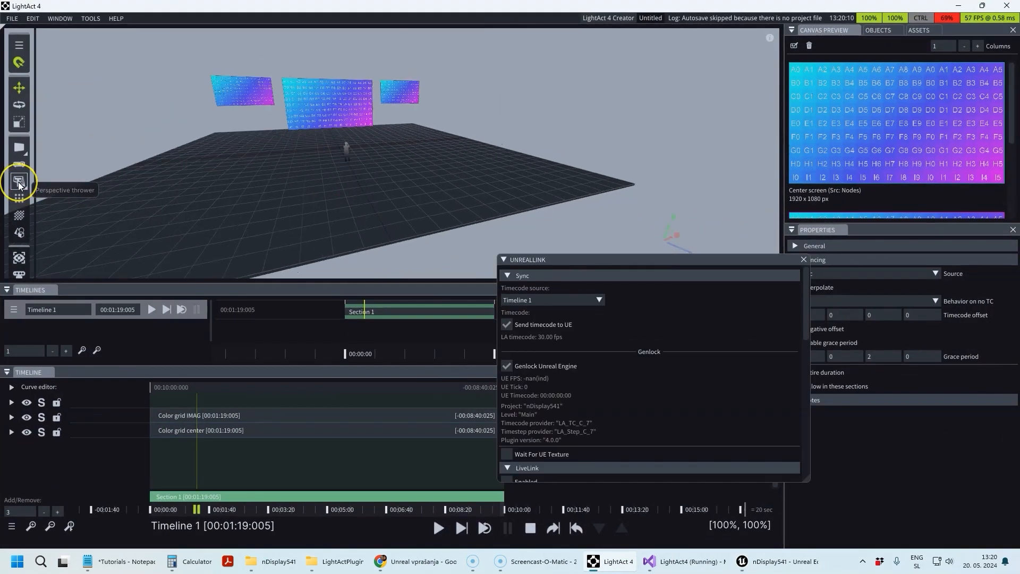
mouse_move(18, 183)
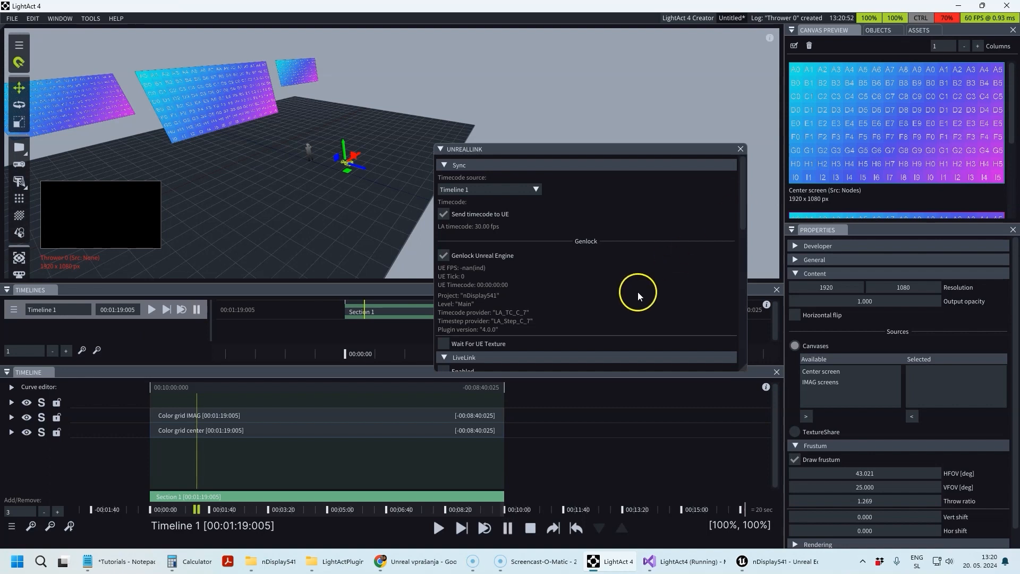
mouse_move(554, 169)
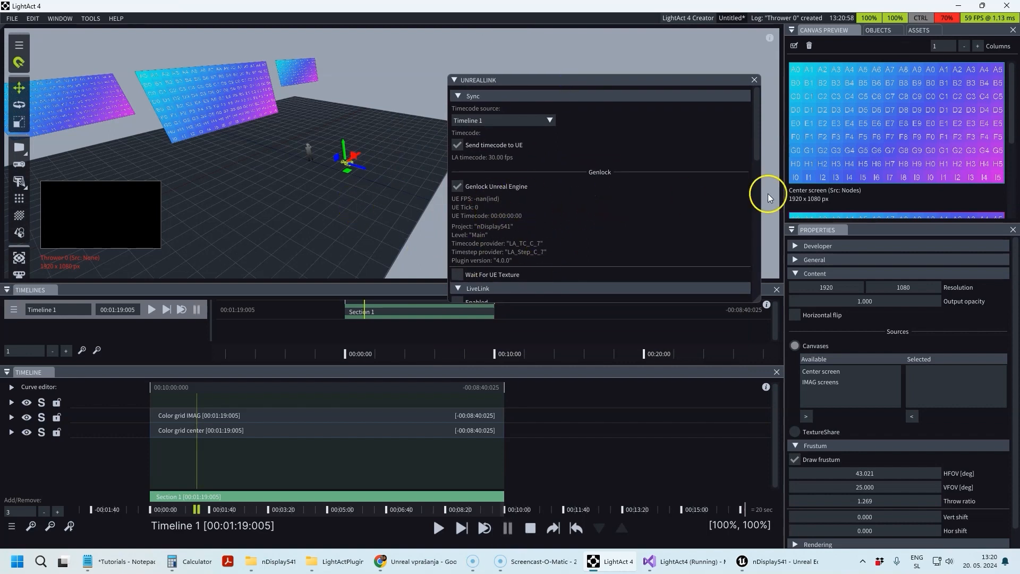
Step: Export Thrower 0's viewport to the nDisplay config file E:\test.ndisplay
scroll("down", 3)
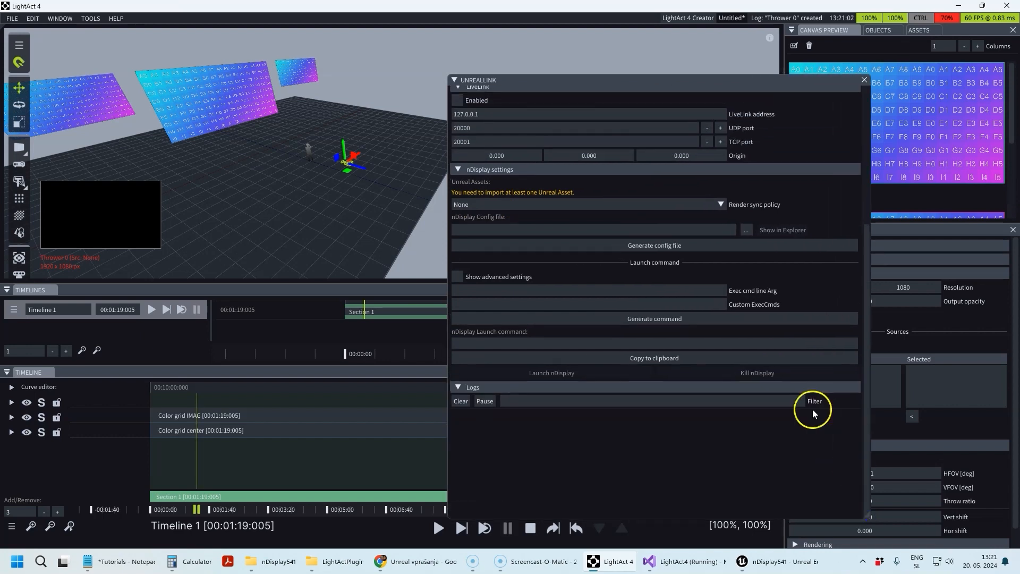
mouse_move(662, 209)
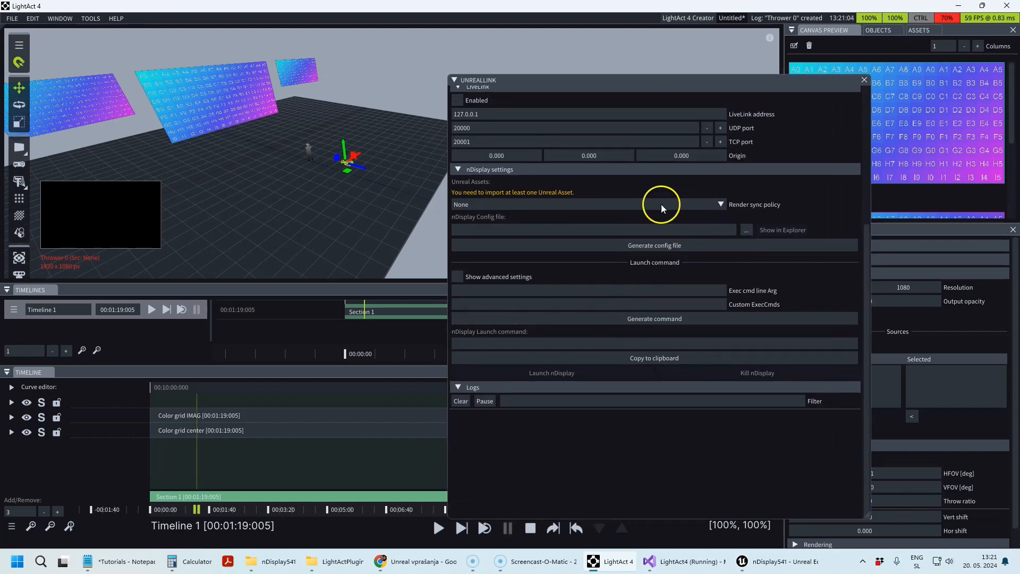
mouse_move(525, 207)
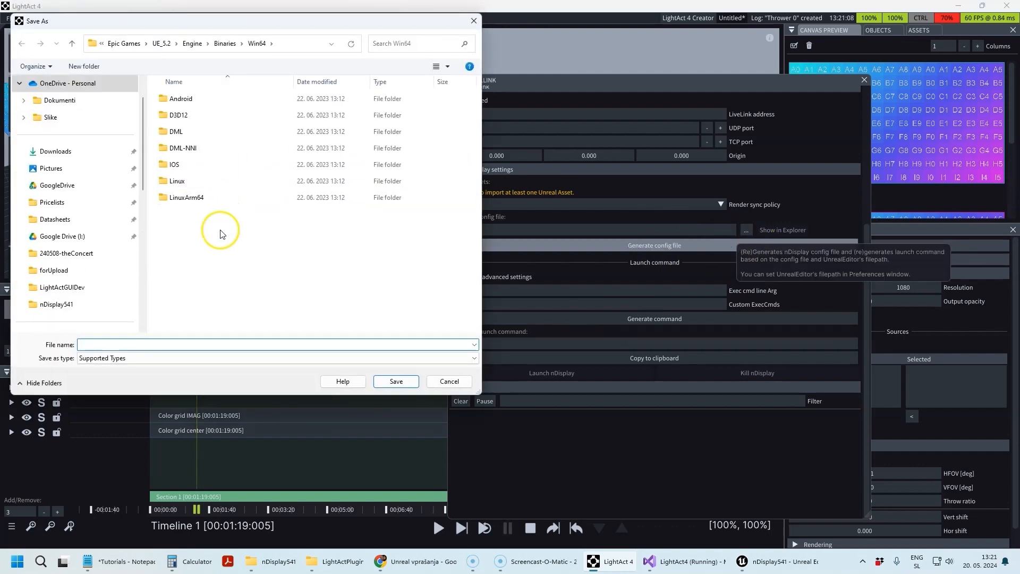
left_click(396, 381)
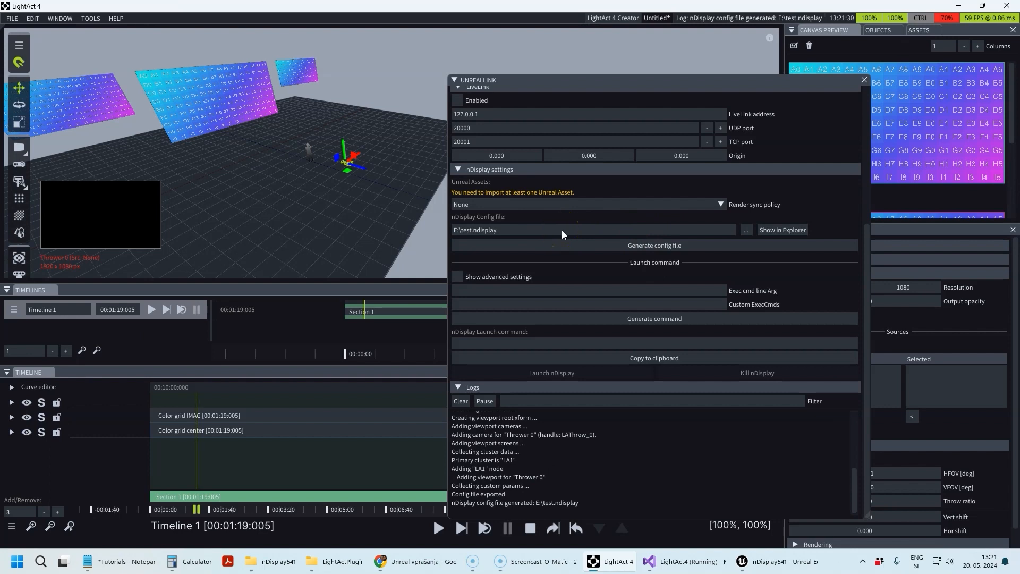
left_click(344, 170)
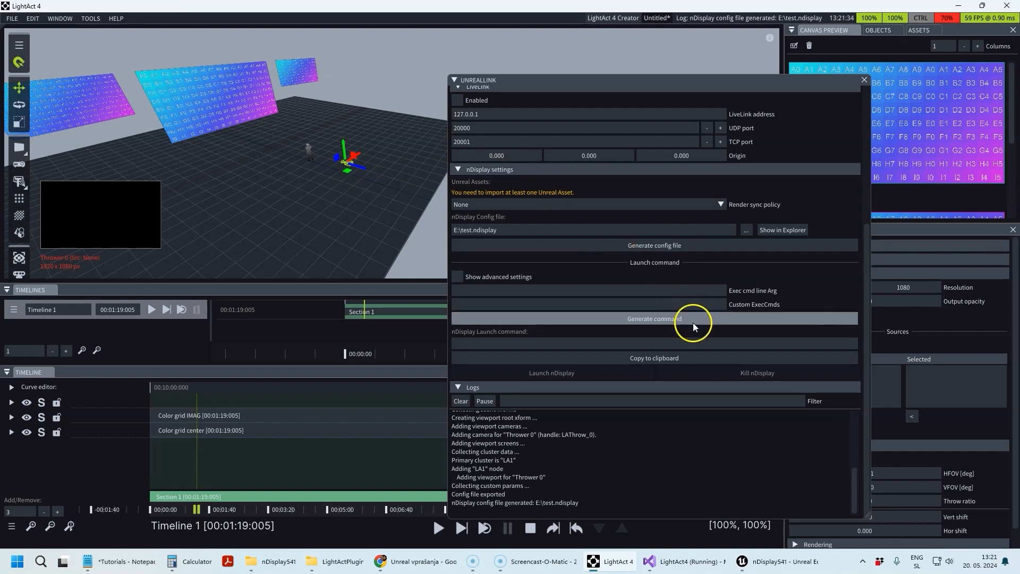
Step: Select the imported nDisplay541.uproject Unreal asset and generate its nDisplay launch command
left_click(654, 318)
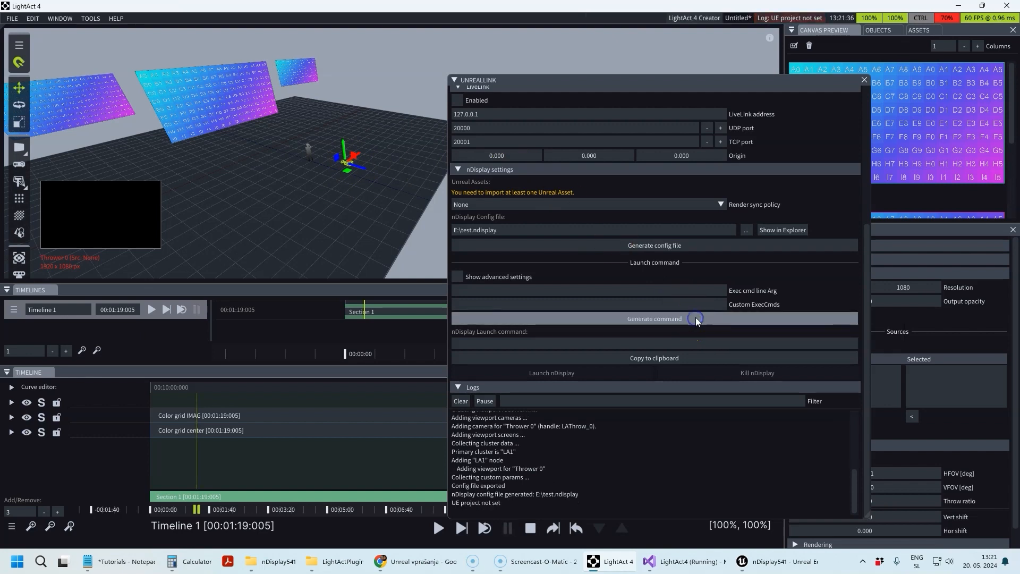
mouse_move(703, 321)
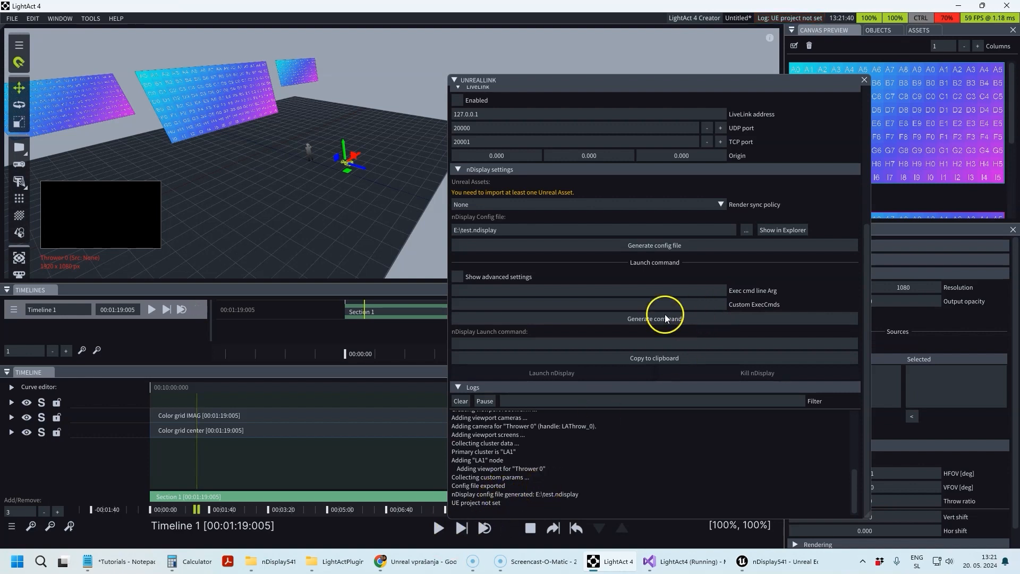
left_click(274, 561)
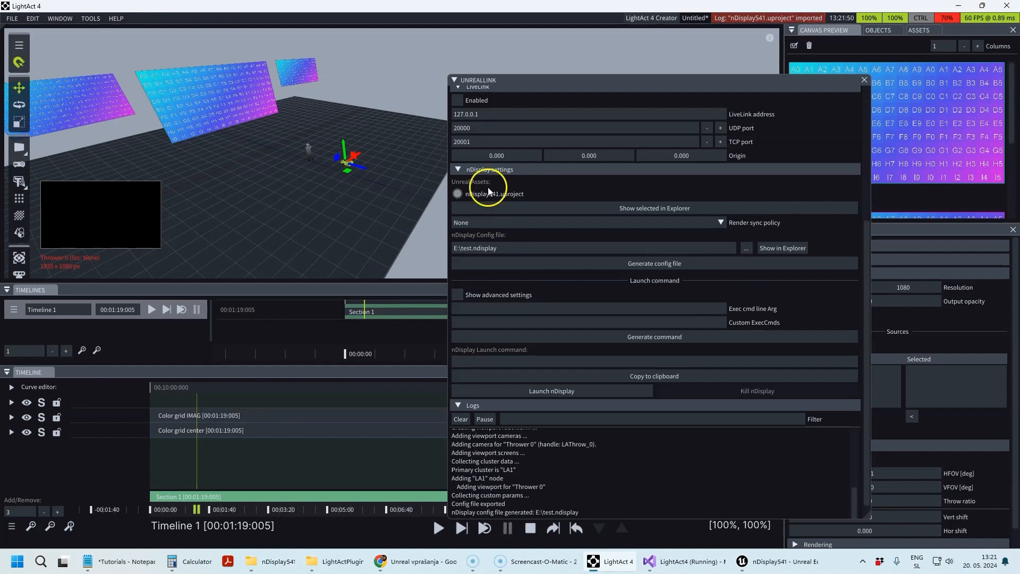
left_click(918, 30)
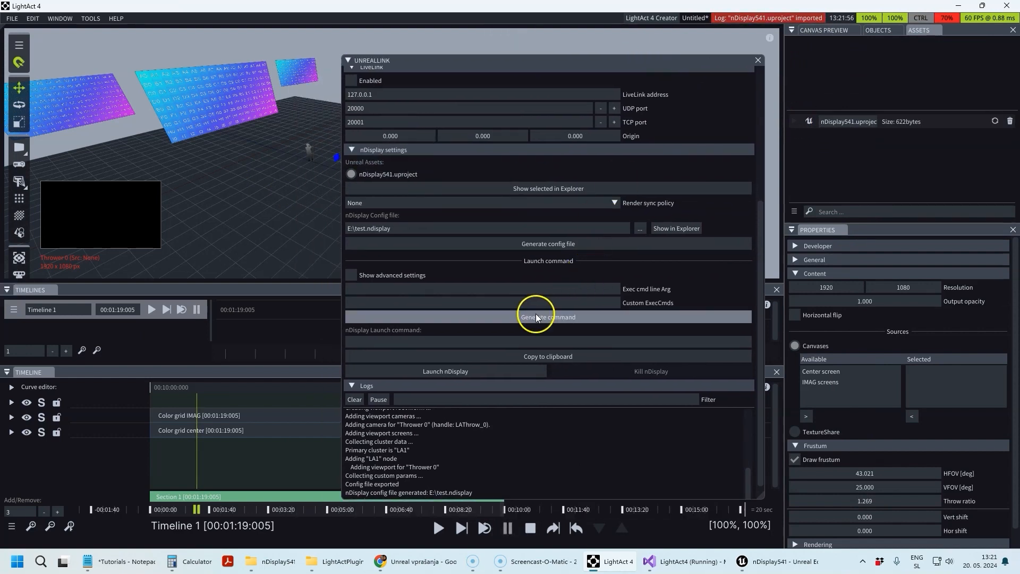
left_click(548, 317)
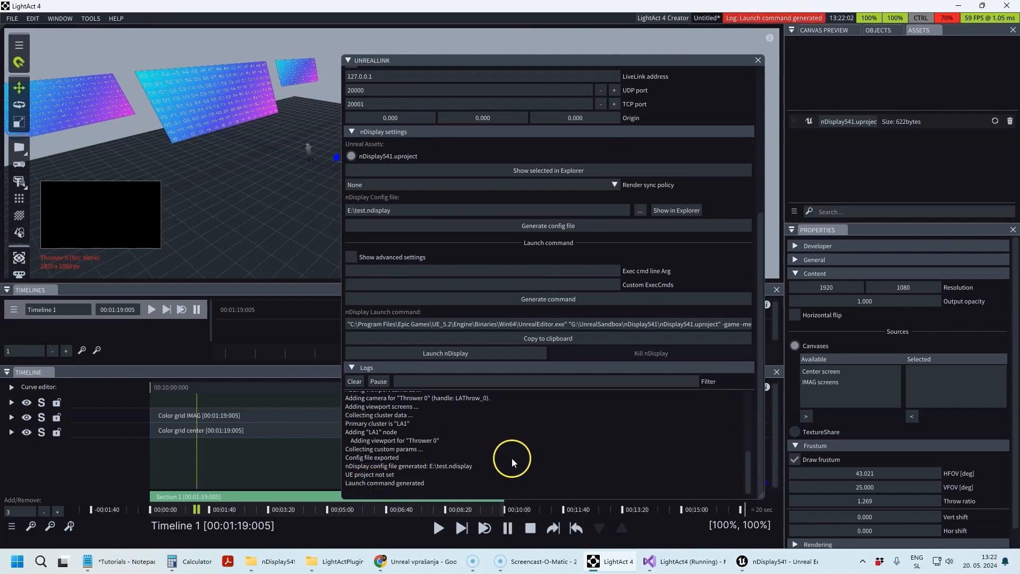
Step: Choose Unreal Engine 5.4 in Project settings and verify the 5.4 editor path in Preferences
left_click(31, 19)
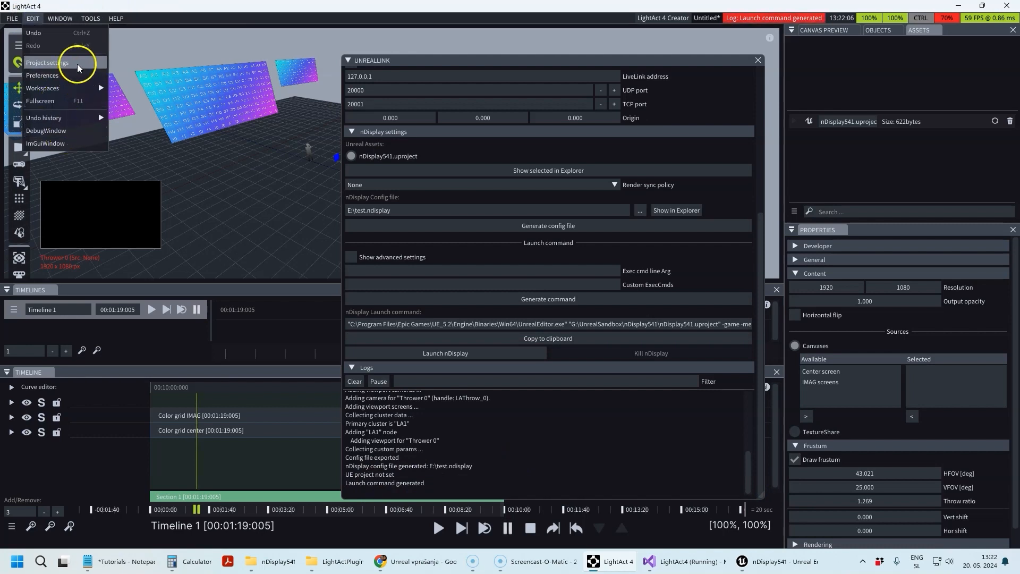
left_click(47, 62)
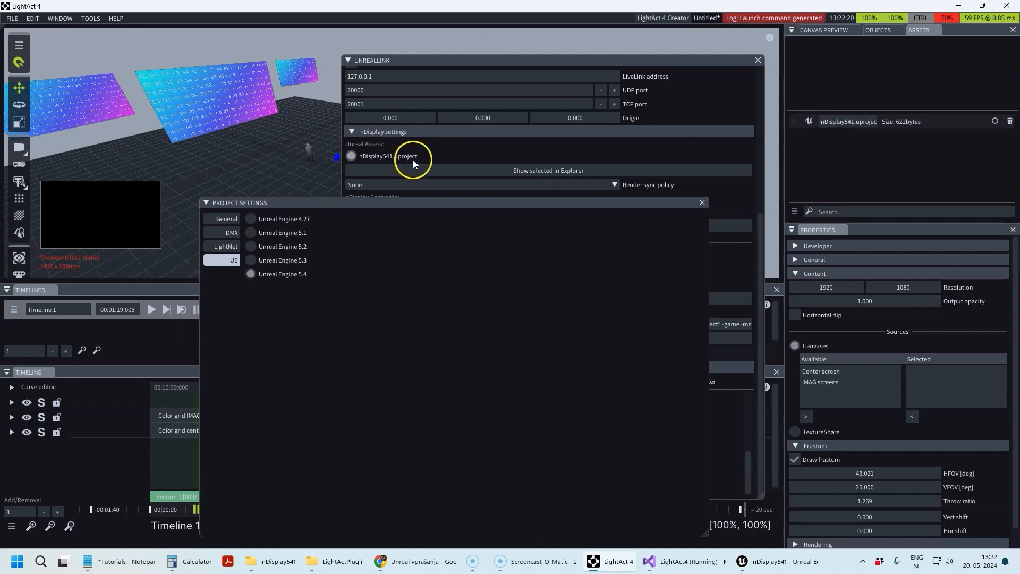
mouse_move(721, 142)
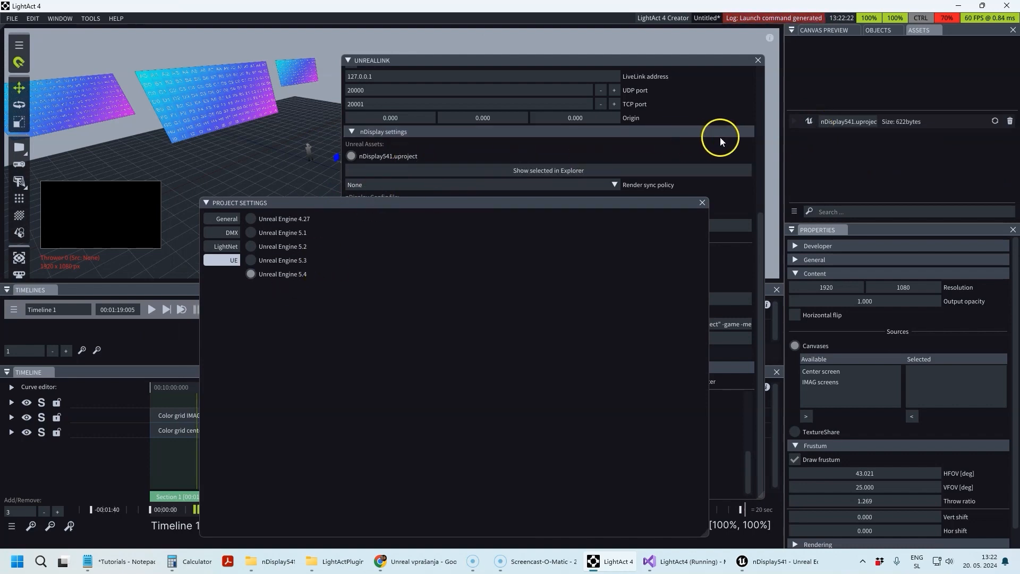
mouse_move(815, 129)
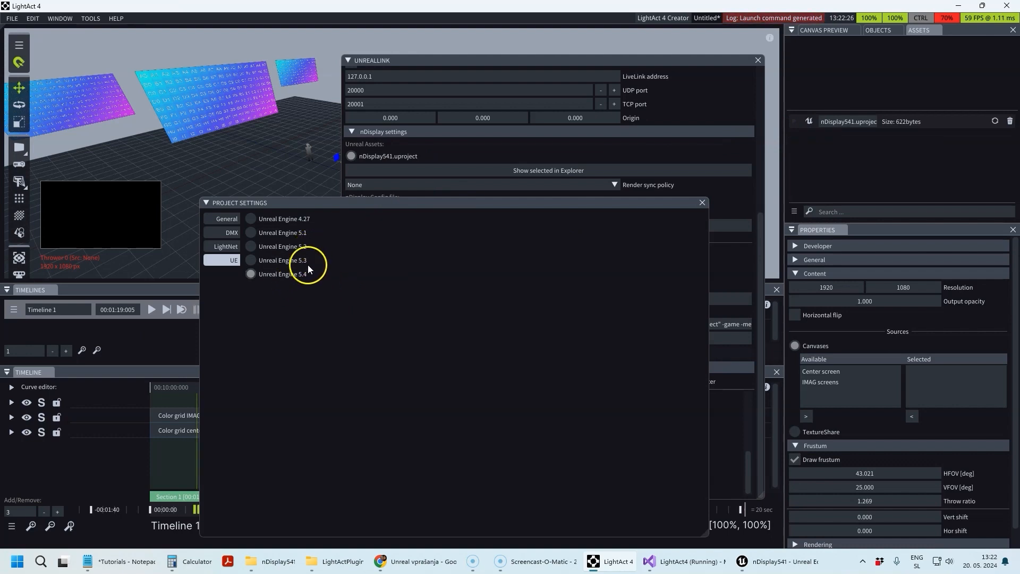
mouse_move(426, 290)
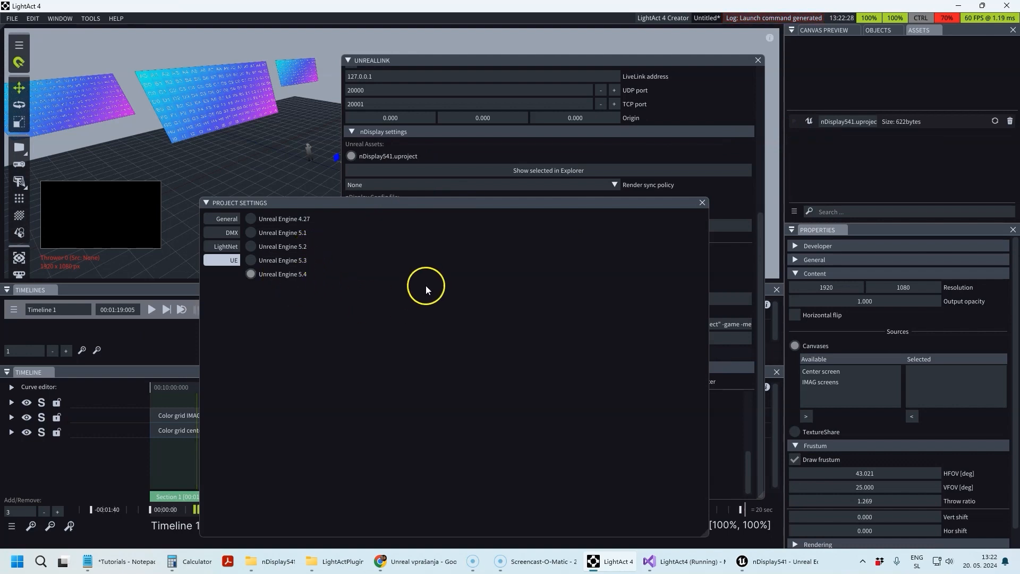
left_click(33, 18)
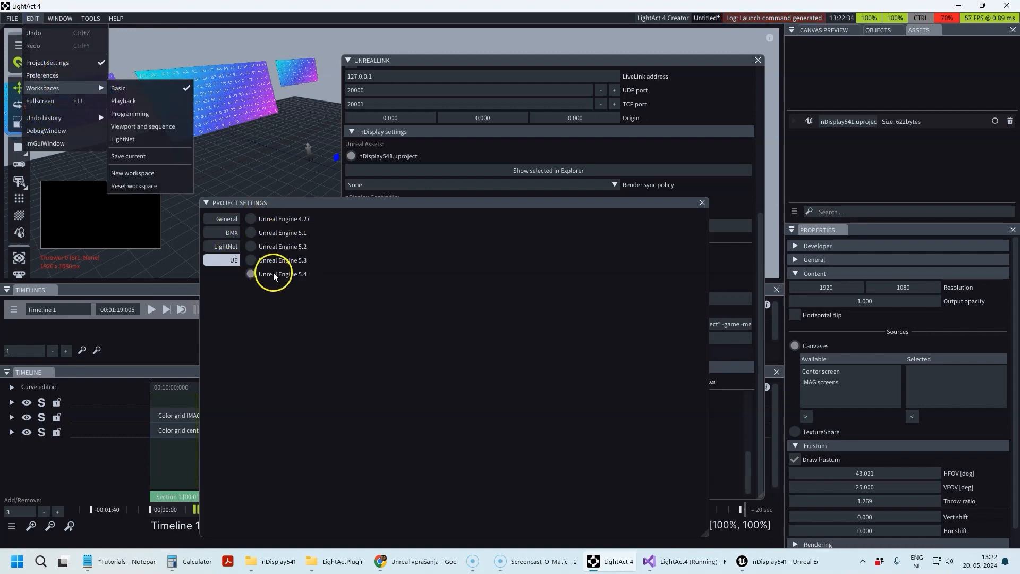
left_click(42, 75)
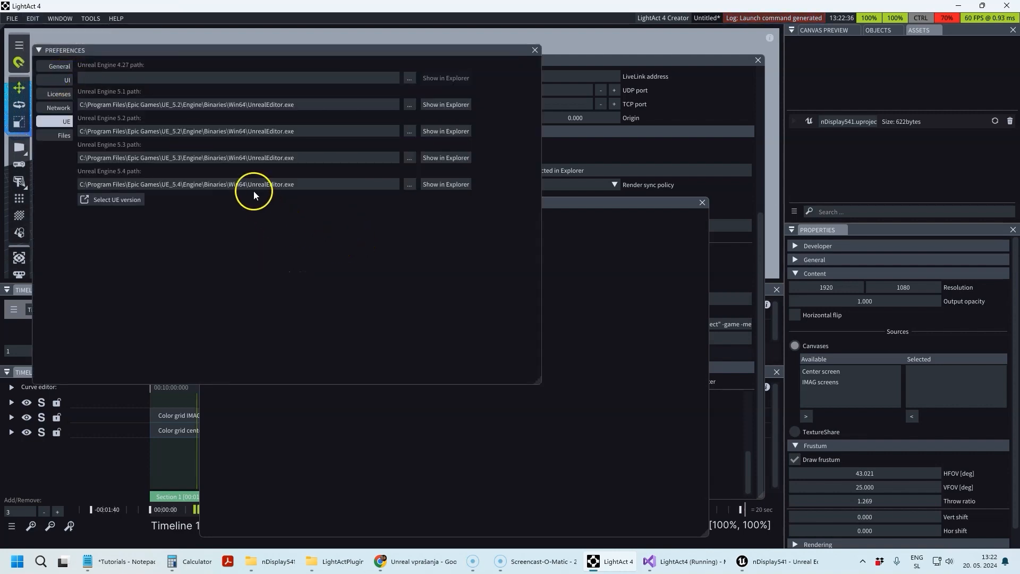
mouse_move(313, 188)
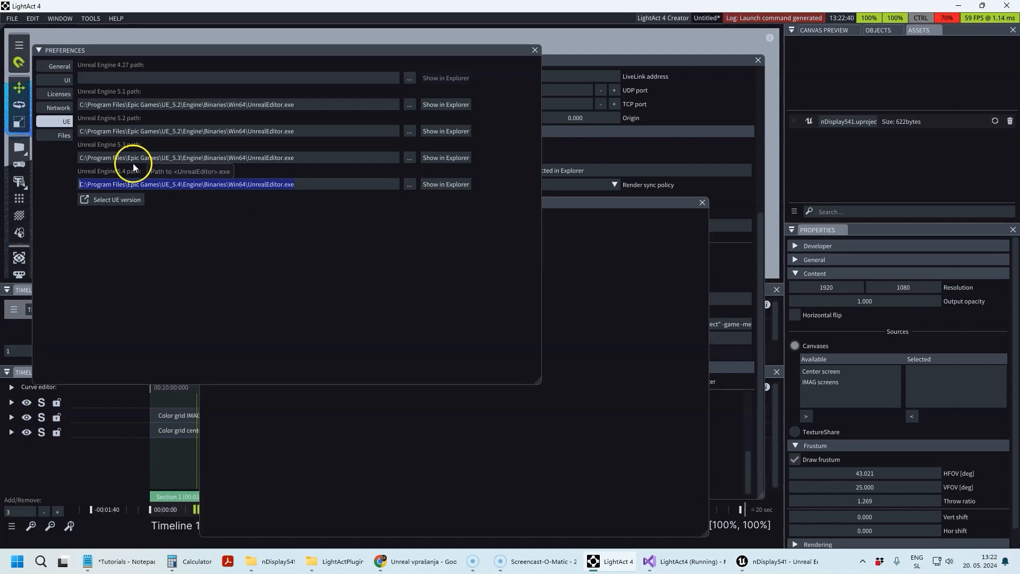
mouse_move(171, 172)
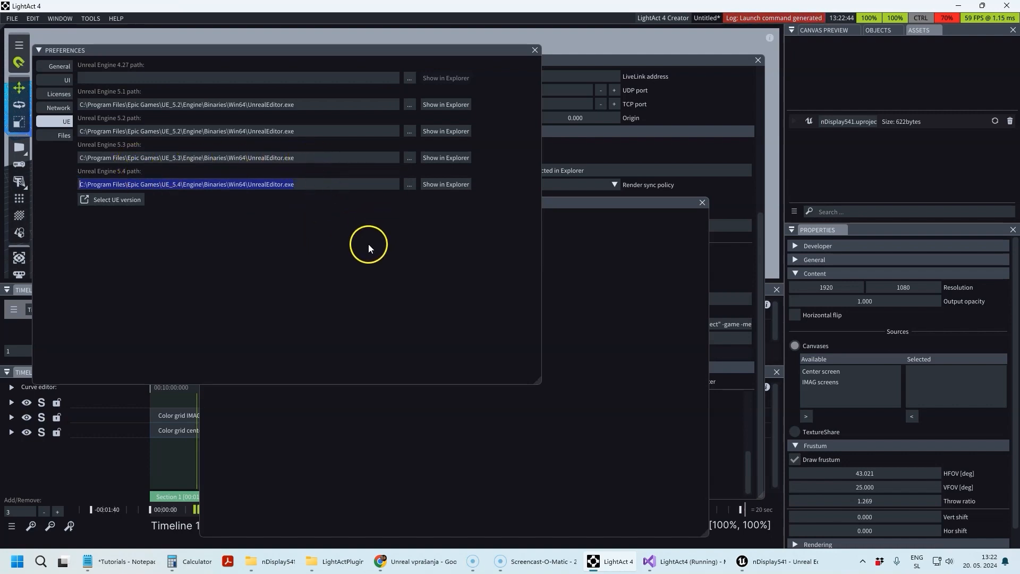
mouse_move(594, 202)
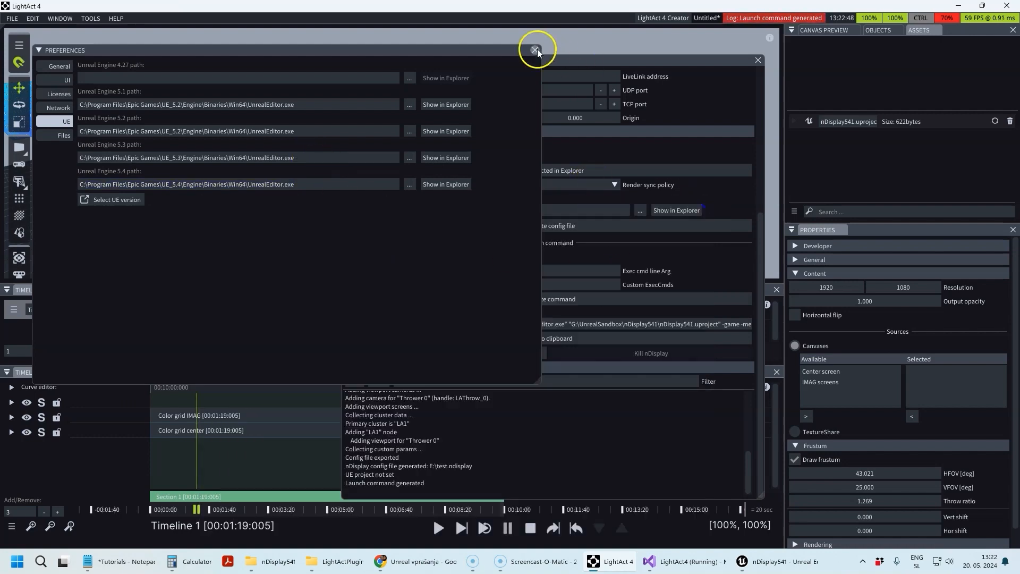
left_click(533, 48)
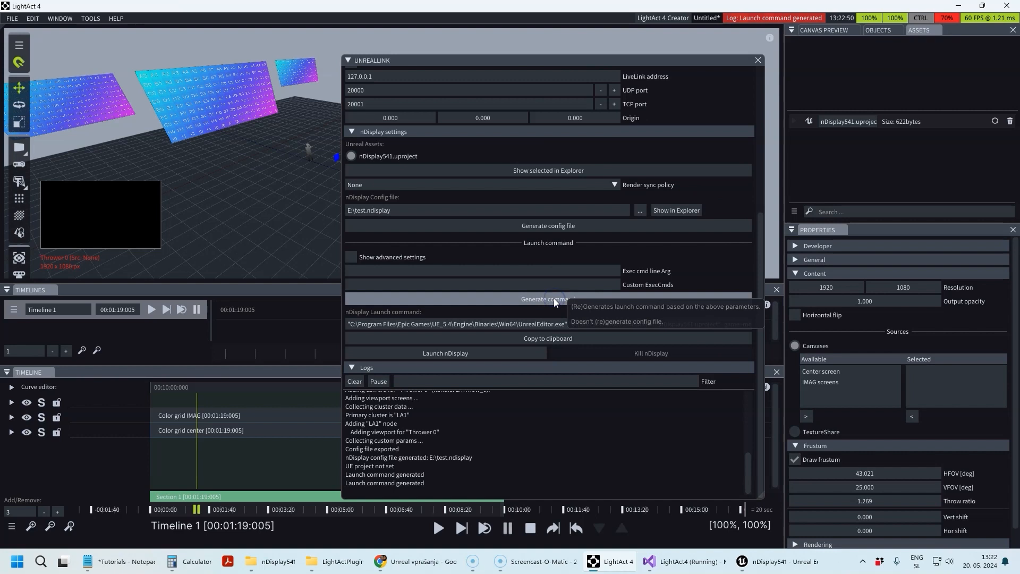
Step: Regenerate the nDisplay launch command so it targets the Unreal Engine 5.4 editor
left_click(547, 298)
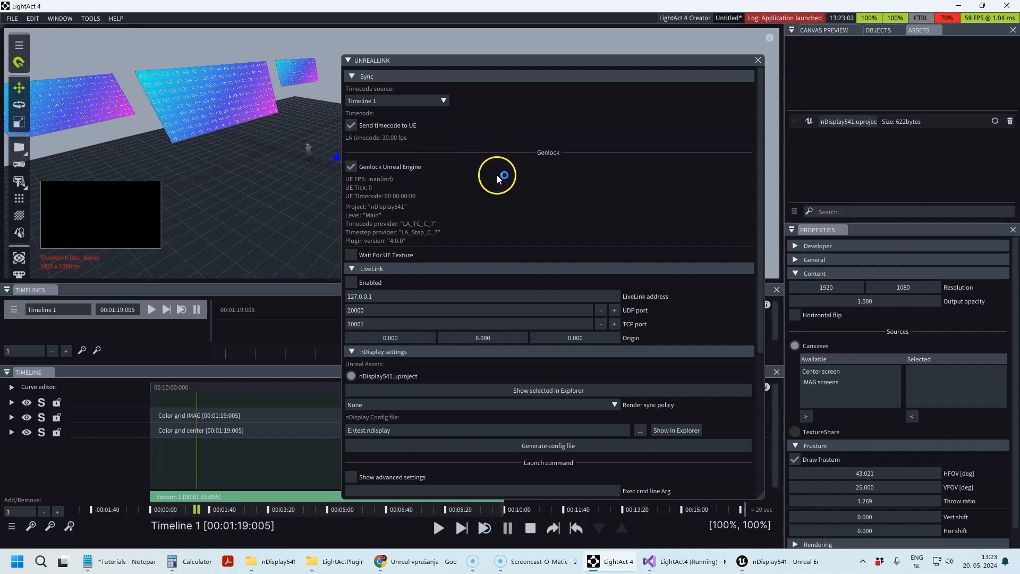
mouse_move(474, 178)
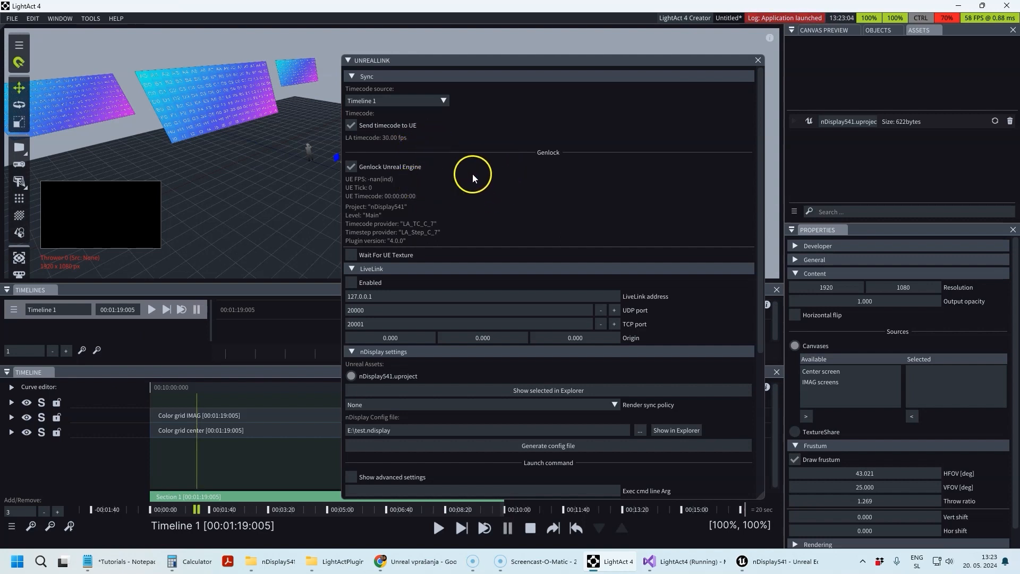
mouse_move(393, 159)
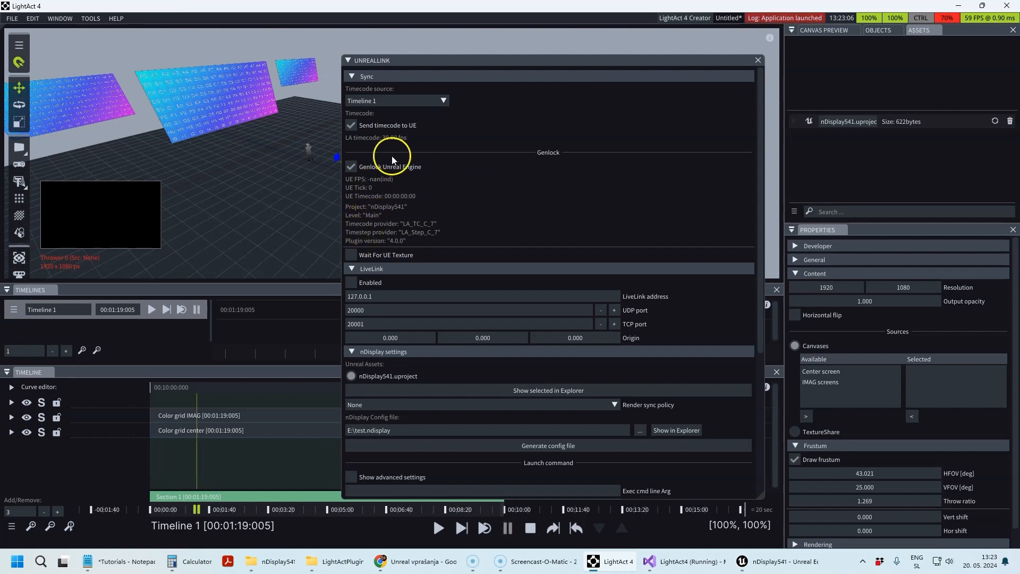
mouse_move(456, 240)
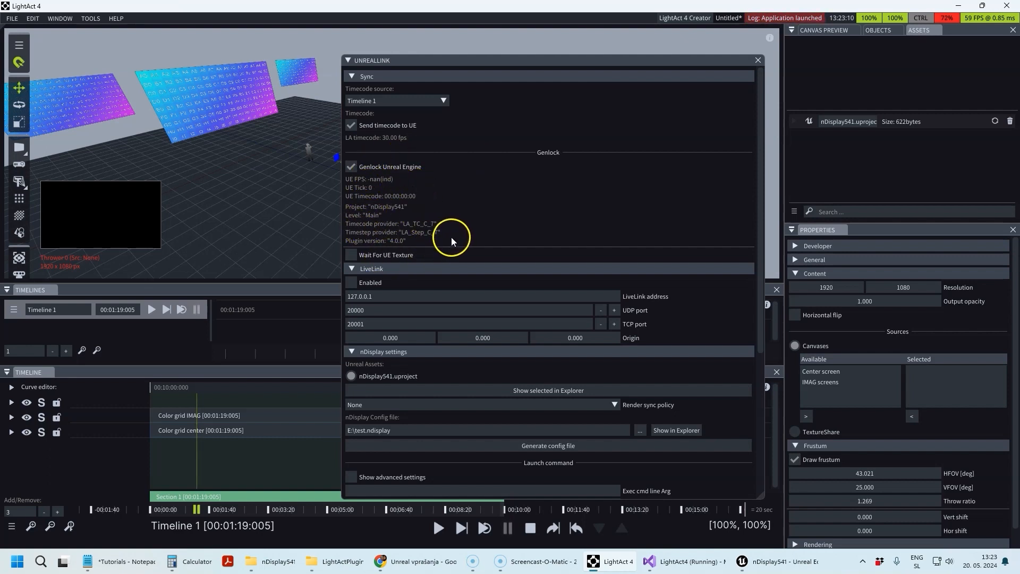
mouse_move(493, 218)
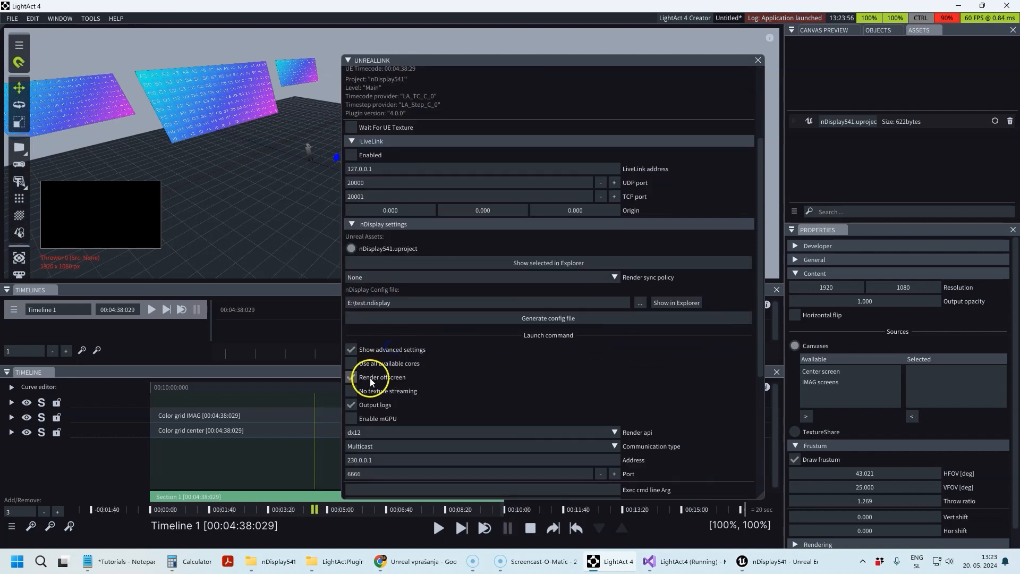
Step: Kill the running nDisplay541 nDisplay process from the UnrealLink window
left_click(350, 349)
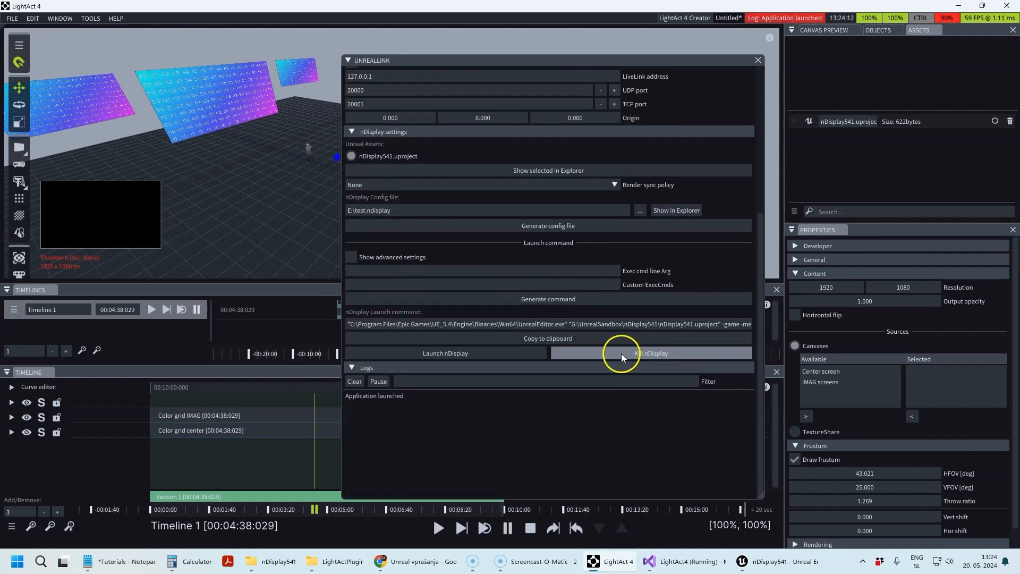
mouse_move(625, 357)
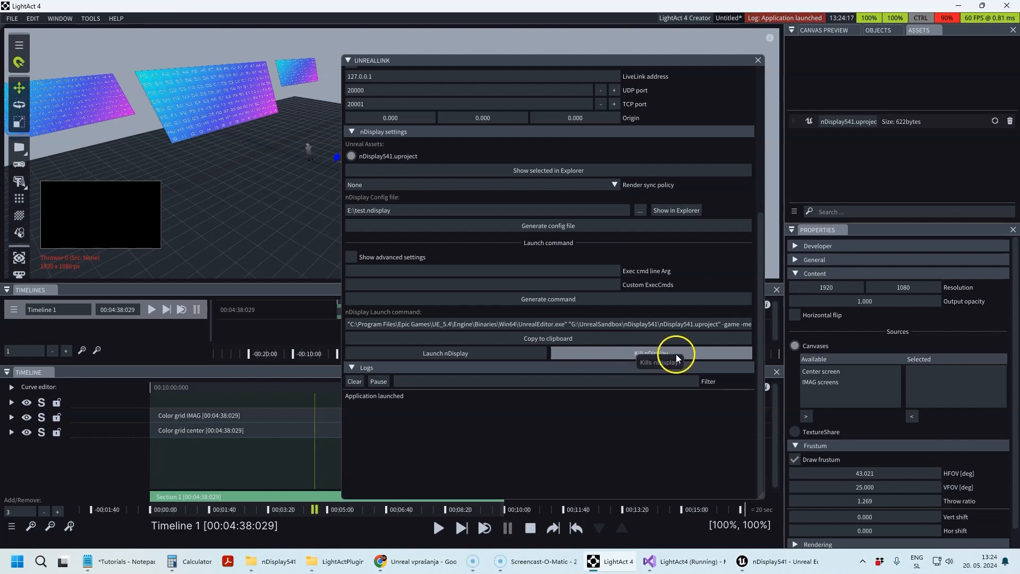
left_click(651, 353)
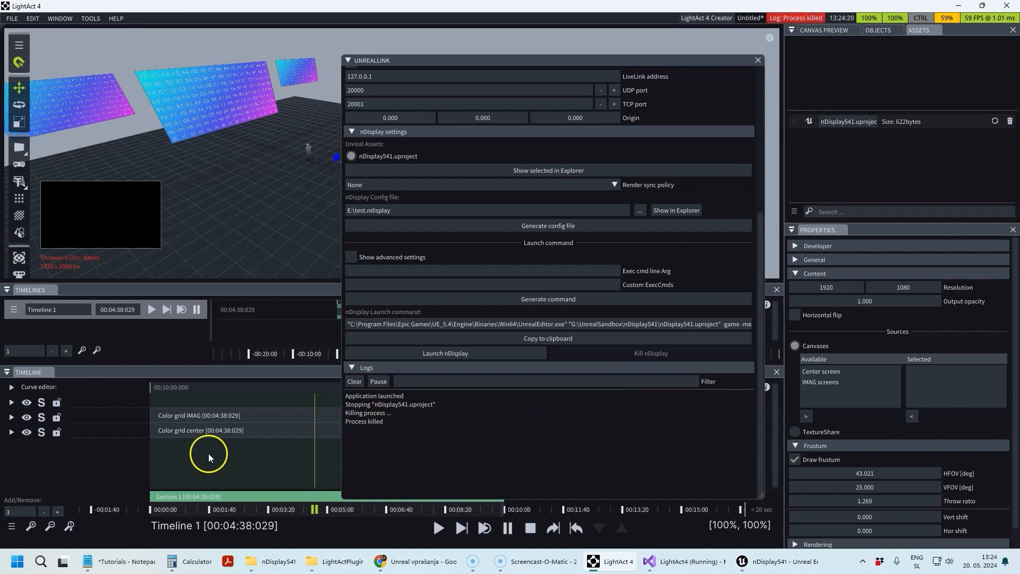